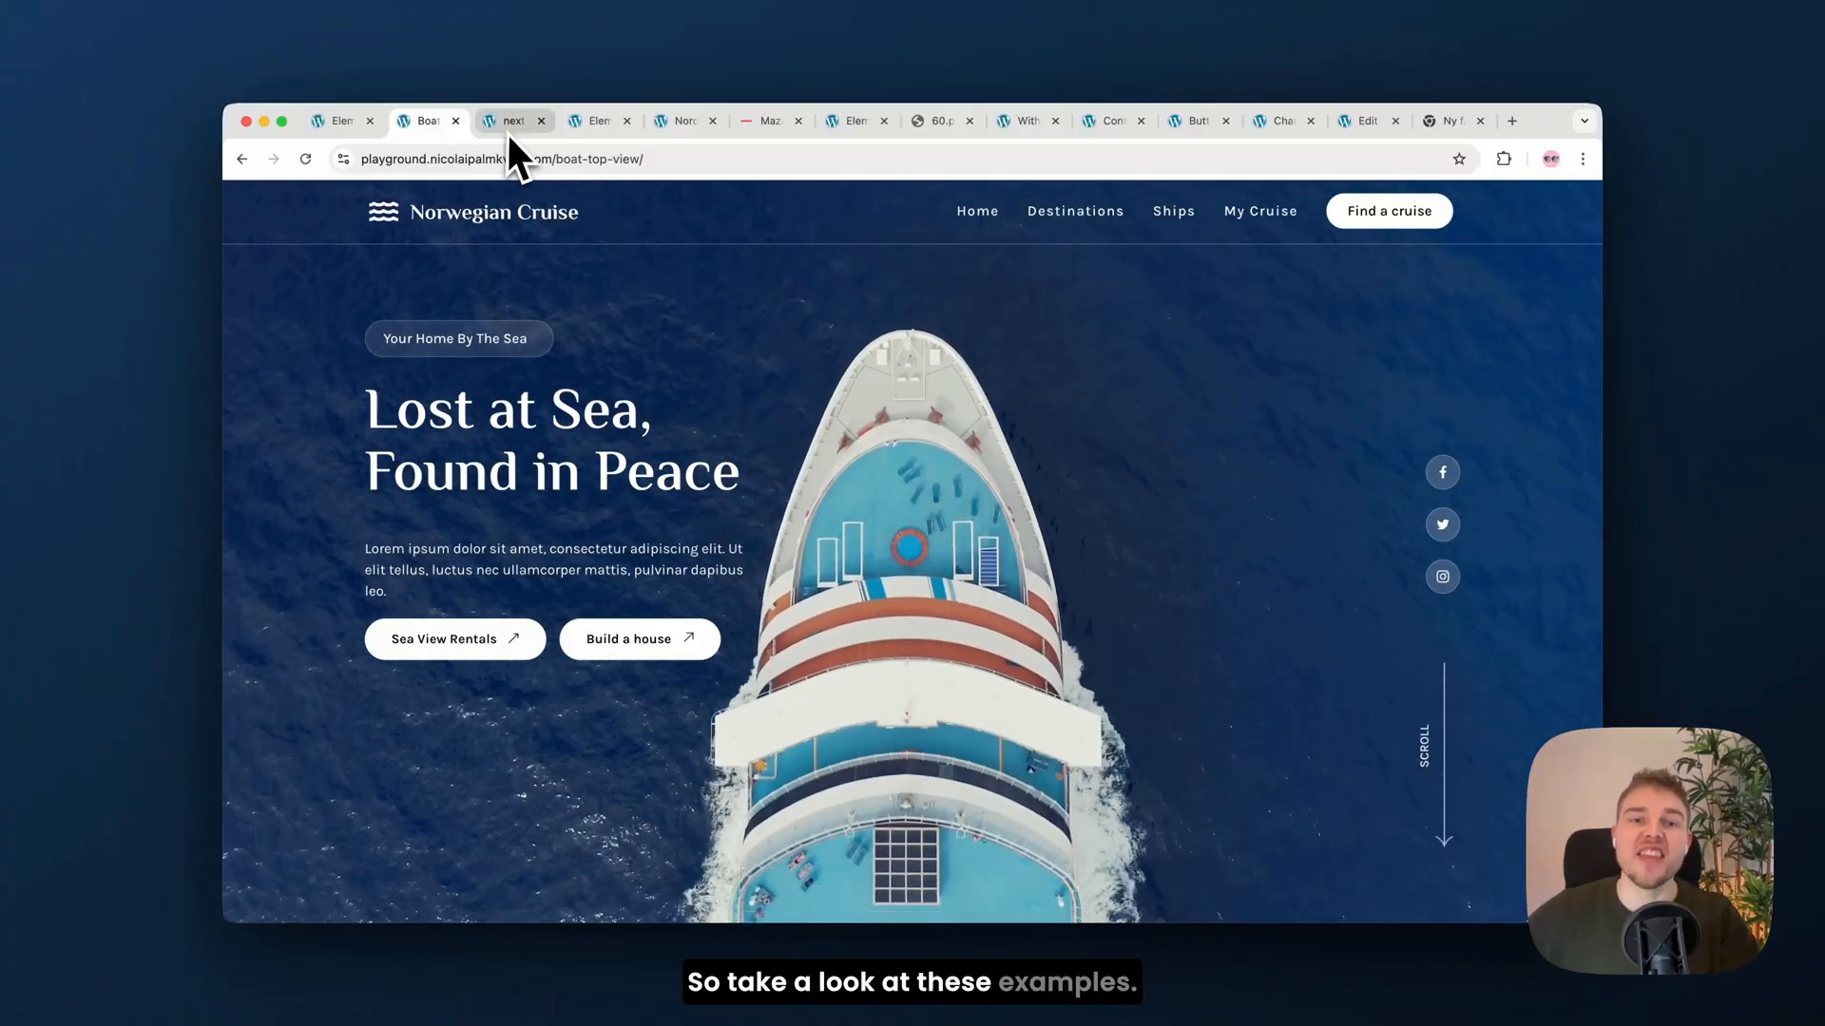
Step: Browse the green-field and sunset-tractor farming examples, Nordicus, and land on Mazanti Andersen
{"action": "left_click", "coordinate": [513, 122]}
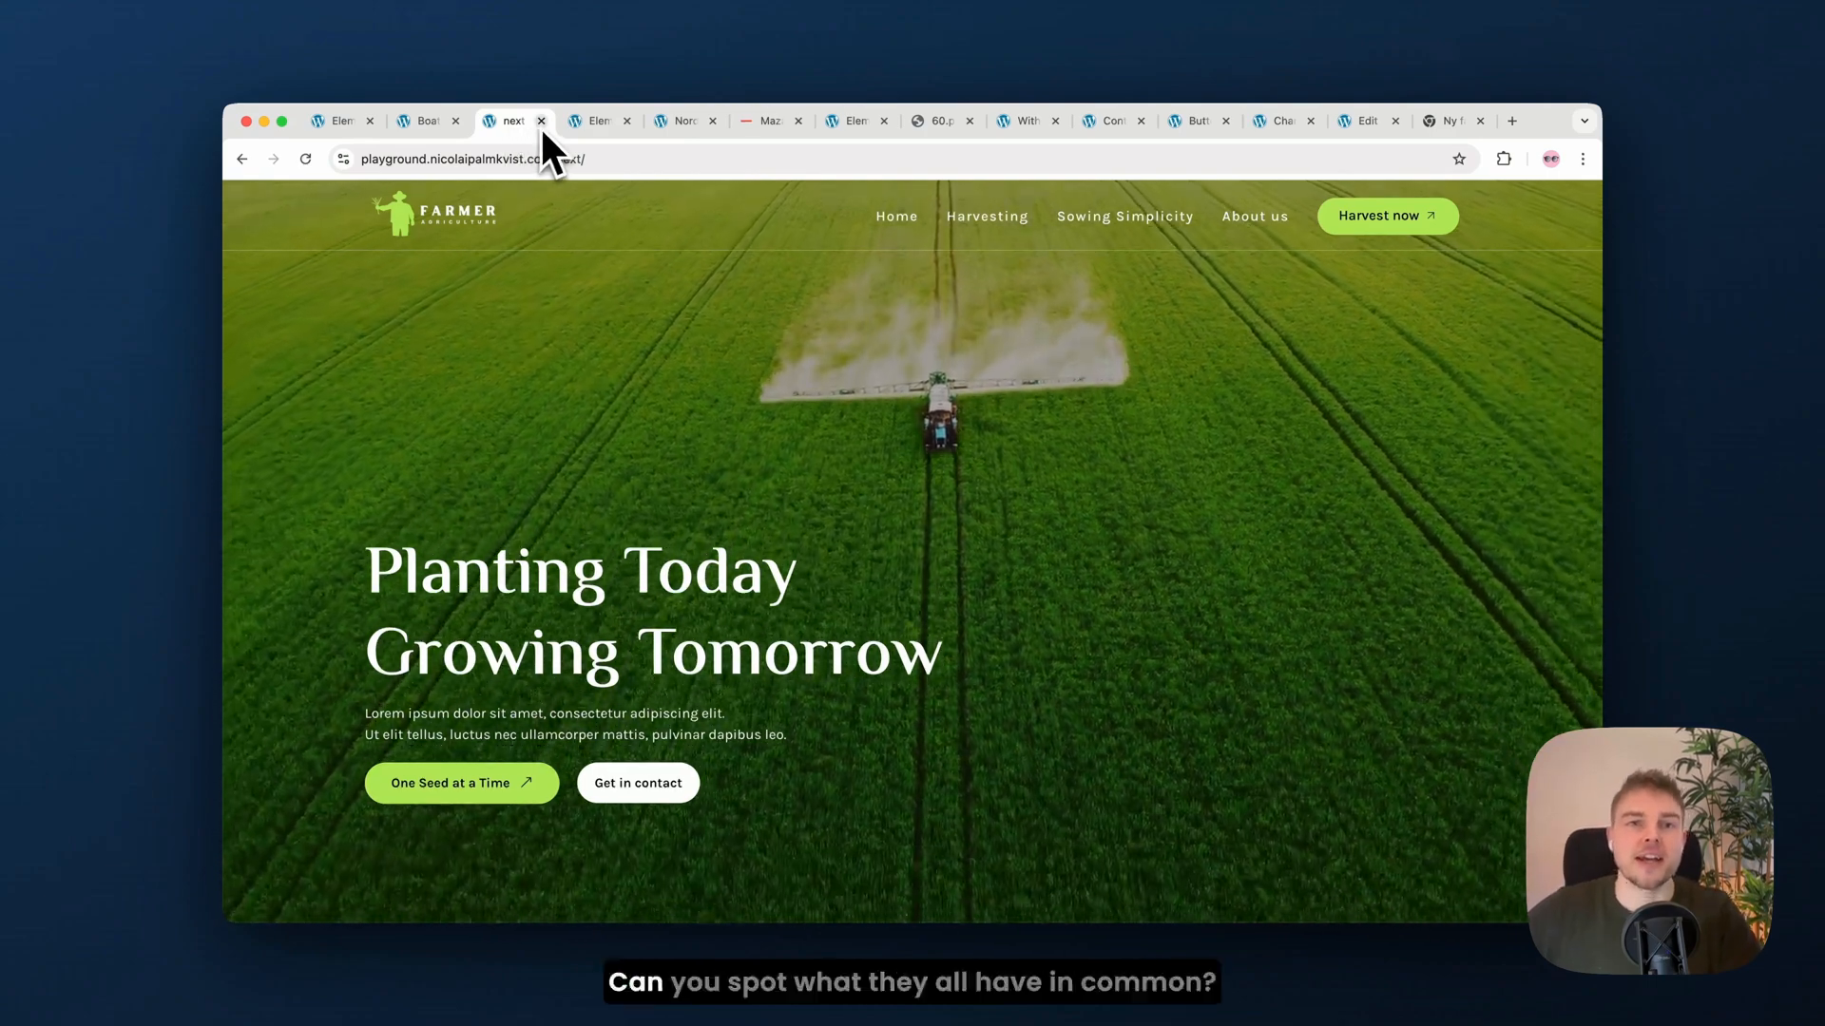
{"action": "mouse_move", "coordinate": [604, 122]}
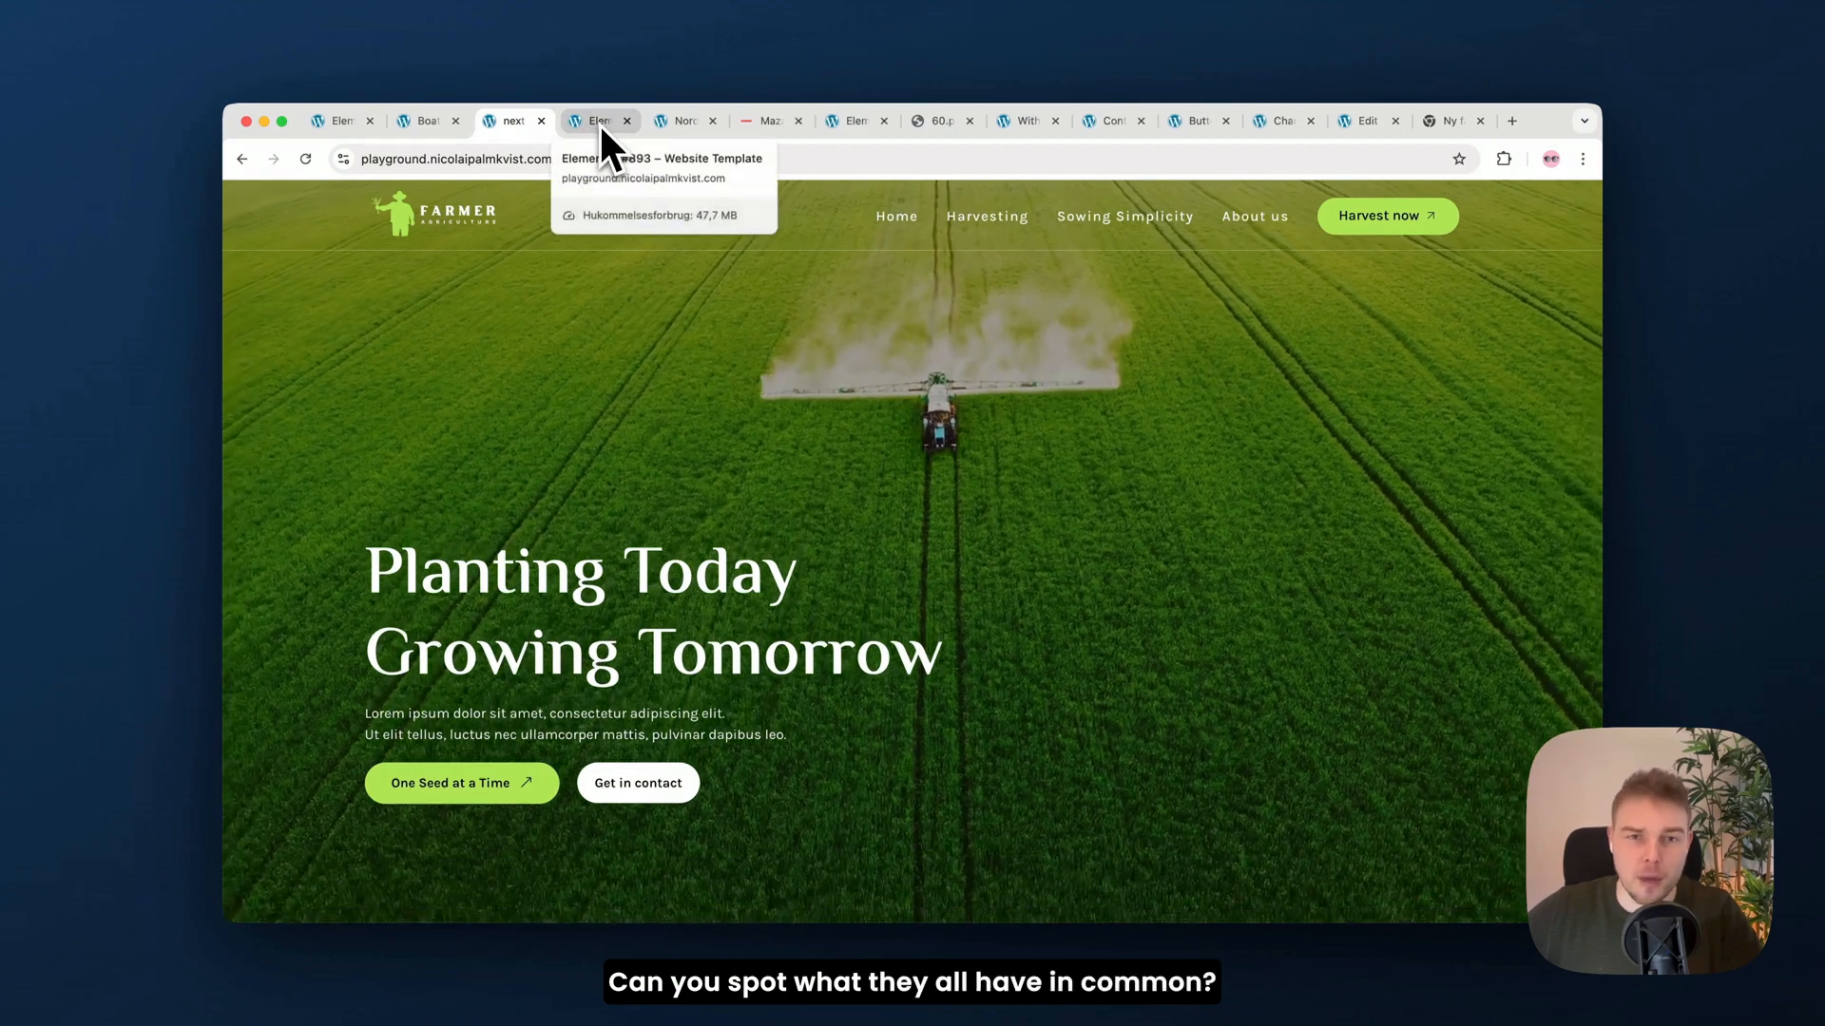
{"action": "left_click", "coordinate": [597, 122]}
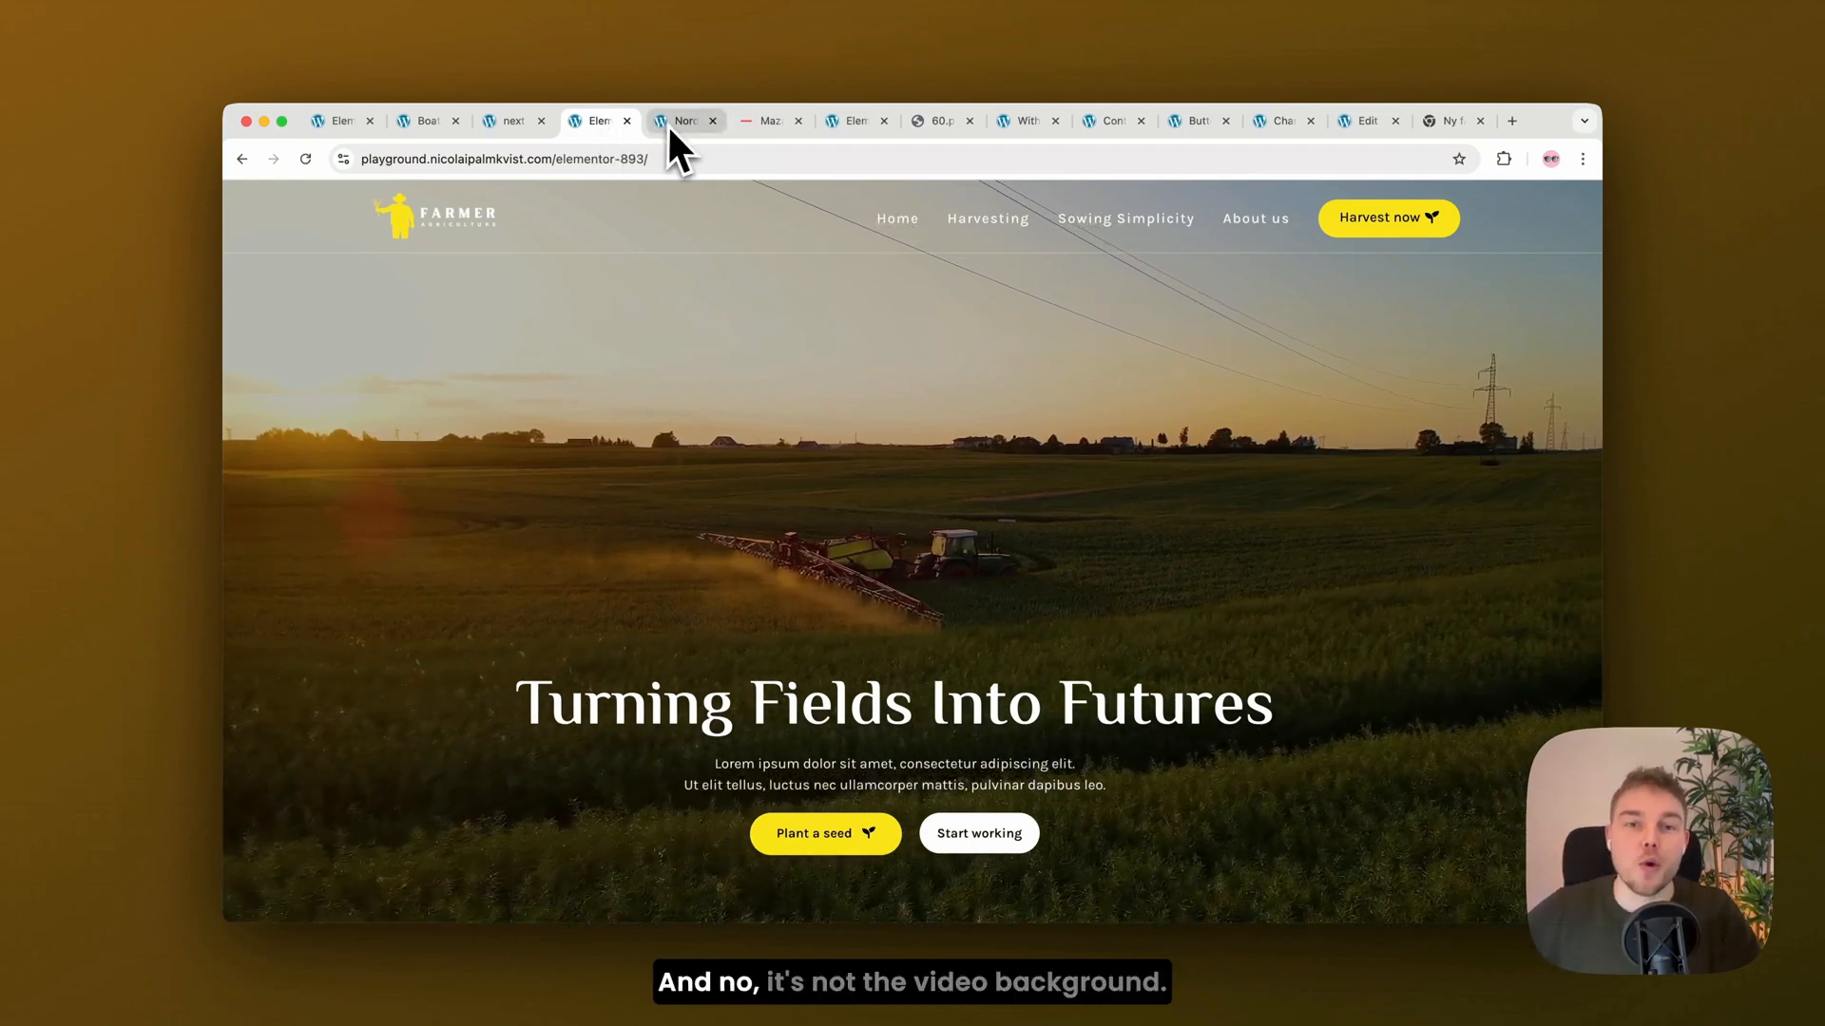
{"action": "left_click", "coordinate": [682, 122]}
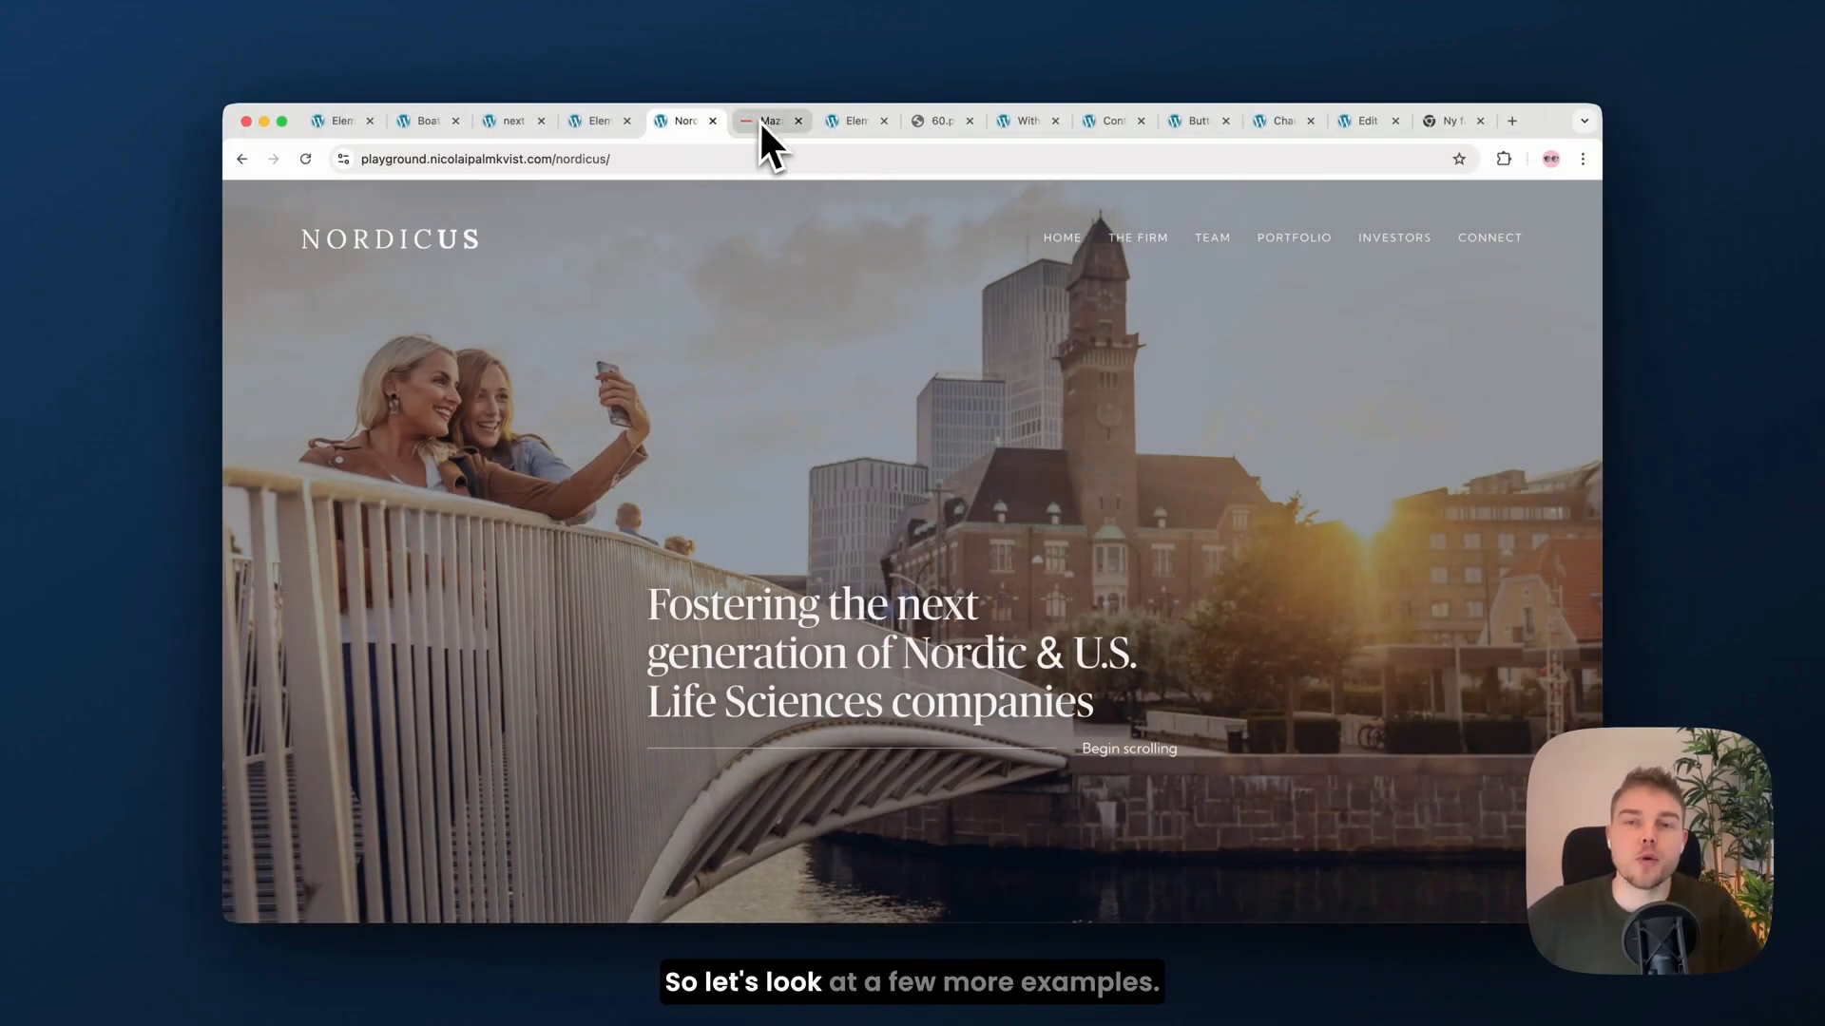
{"action": "left_click", "coordinate": [772, 121]}
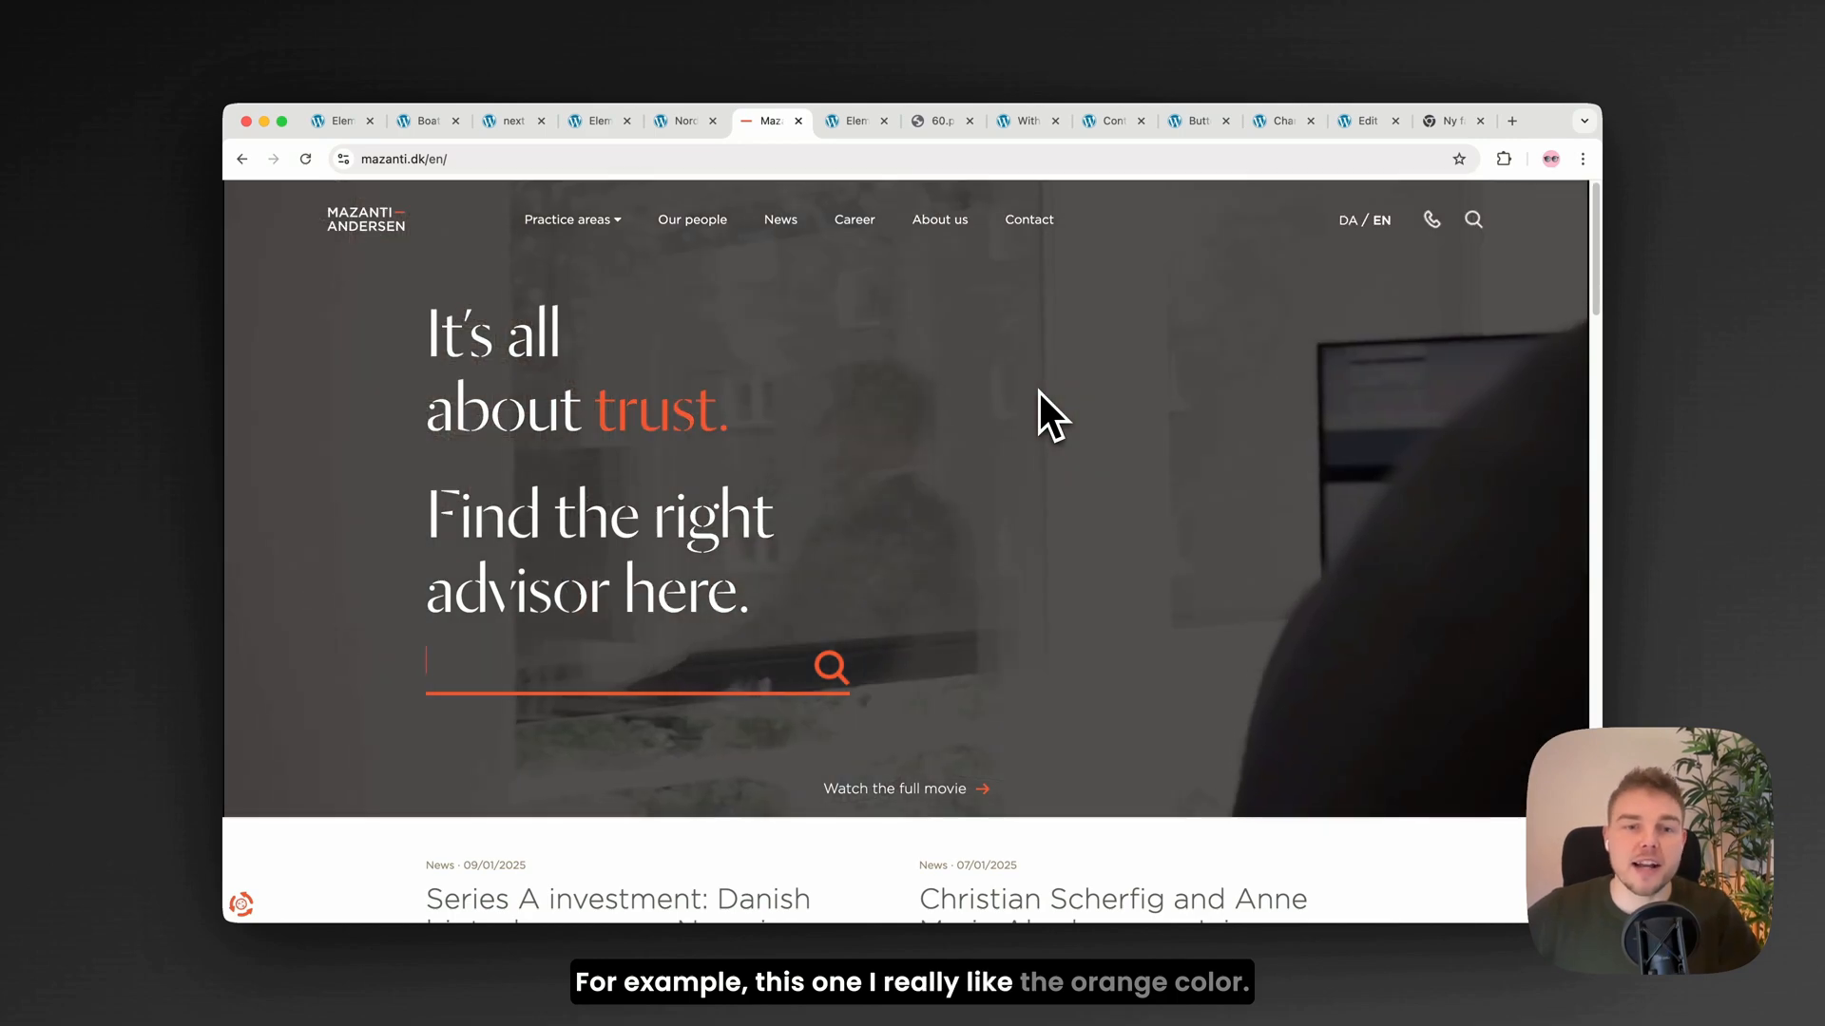
{"action": "mouse_move", "coordinate": [1000, 448]}
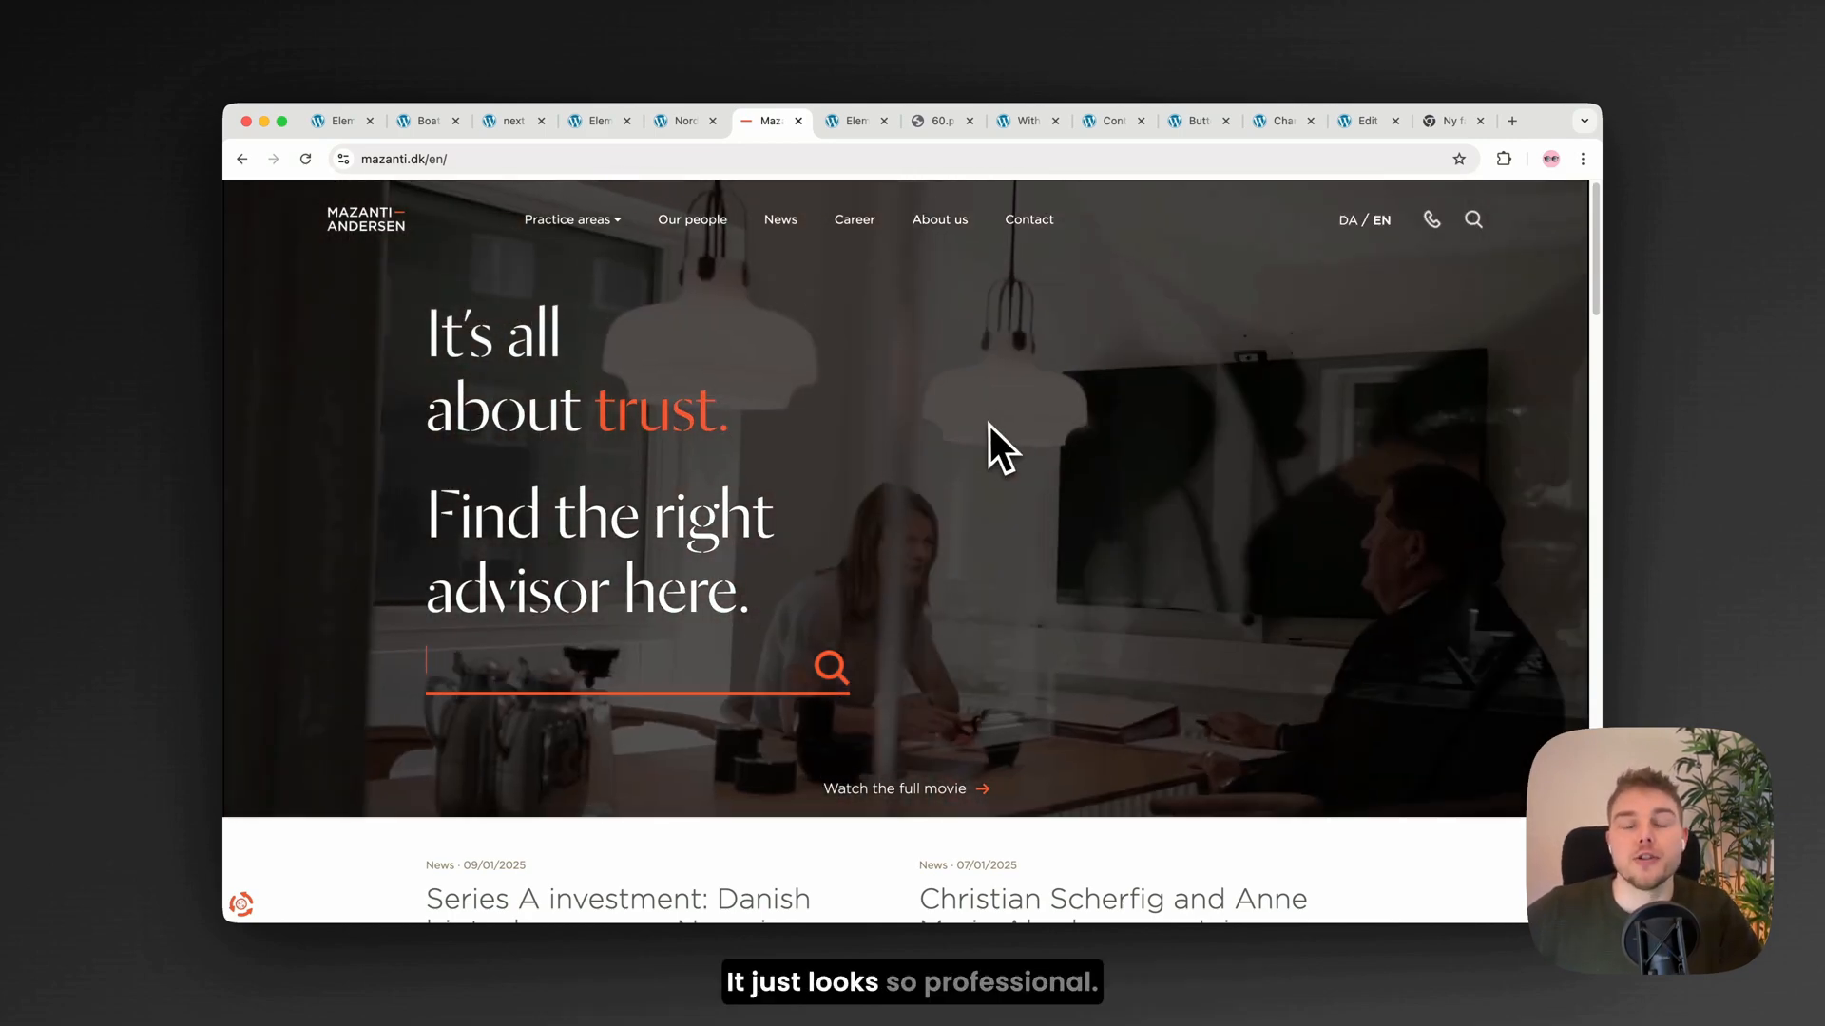
{"action": "left_click", "coordinate": [856, 121]}
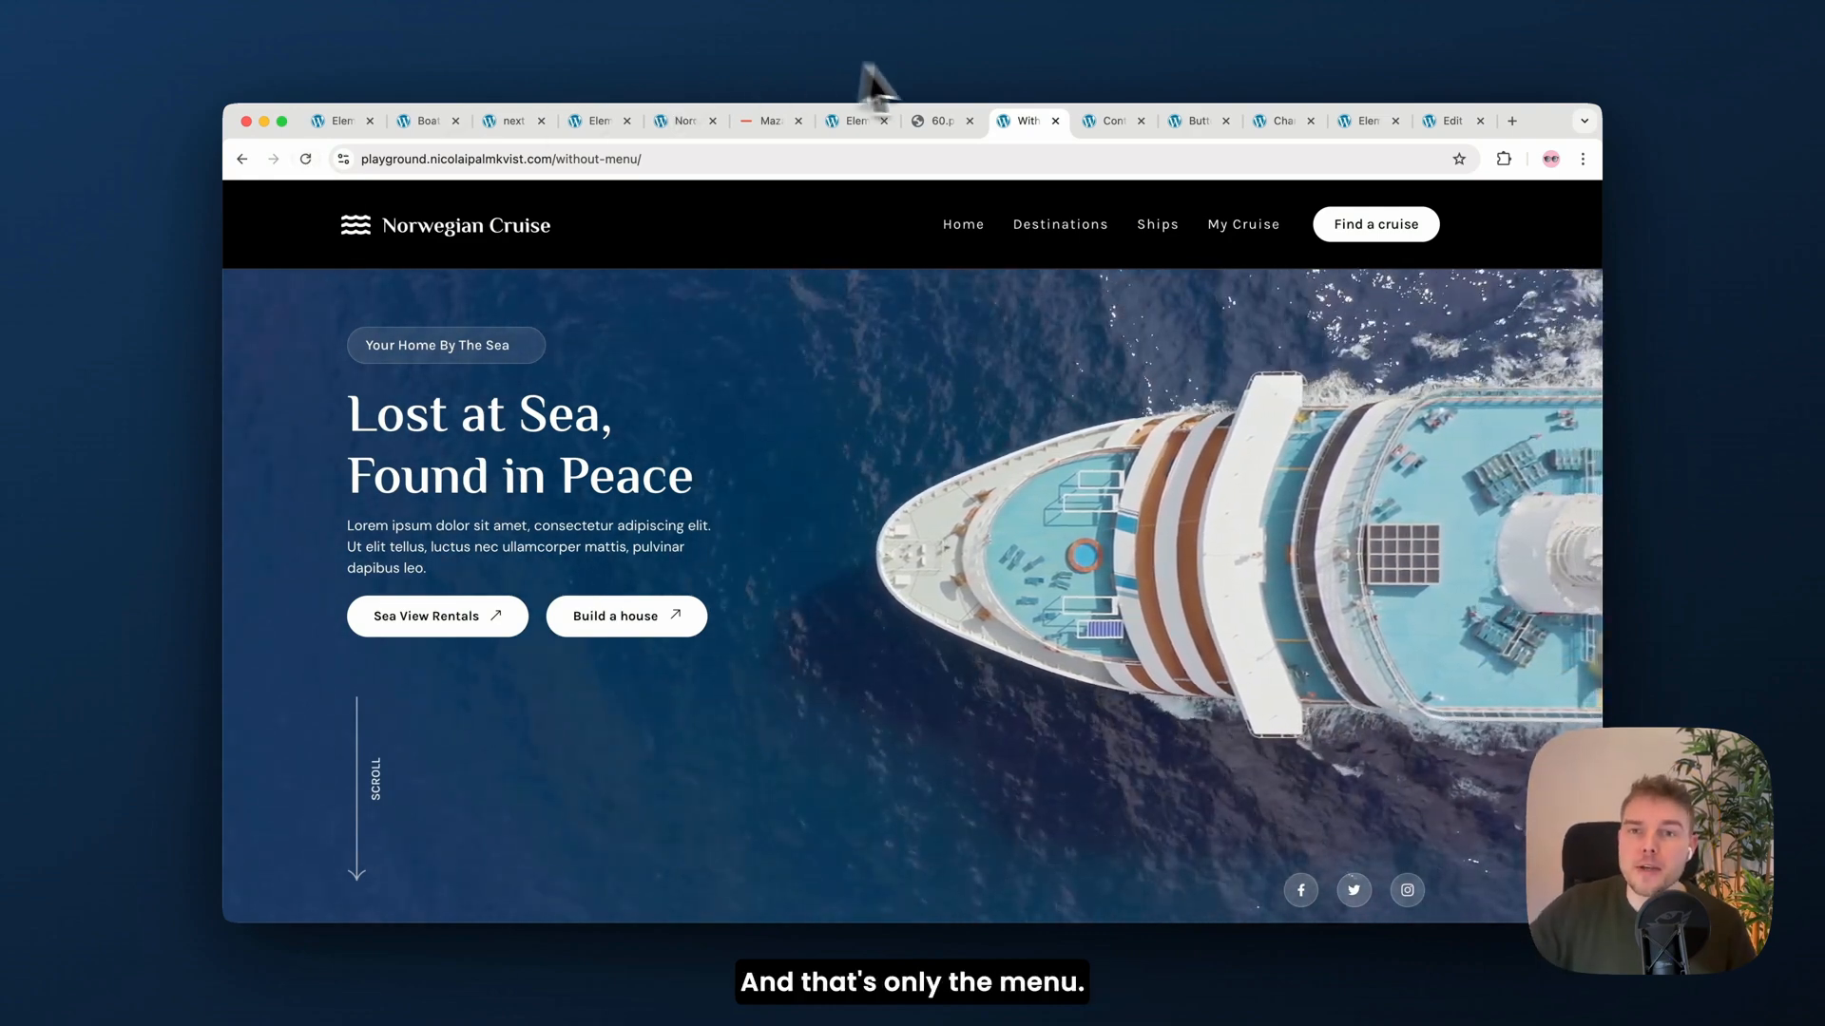
Step: View the Norwegian Cruise variants with dark menu text and with black buttons
{"action": "left_click", "coordinate": [1115, 122]}
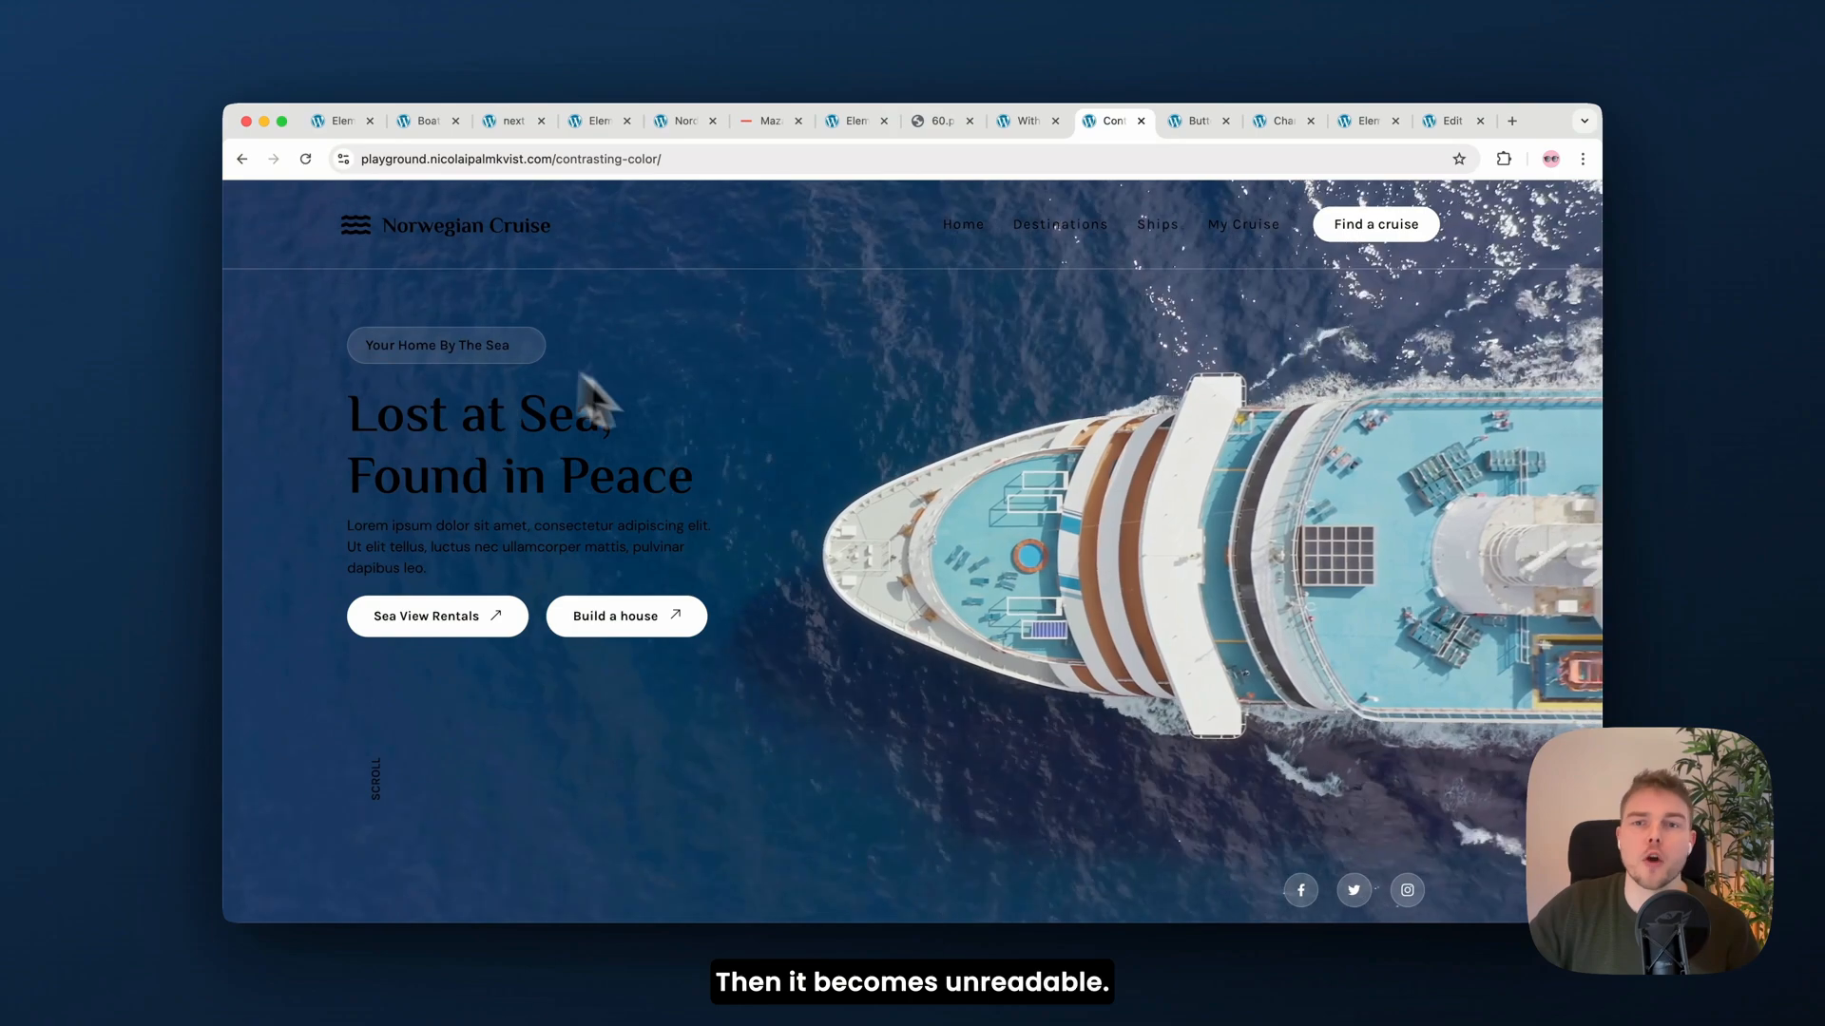
{"action": "left_click", "coordinate": [1193, 121]}
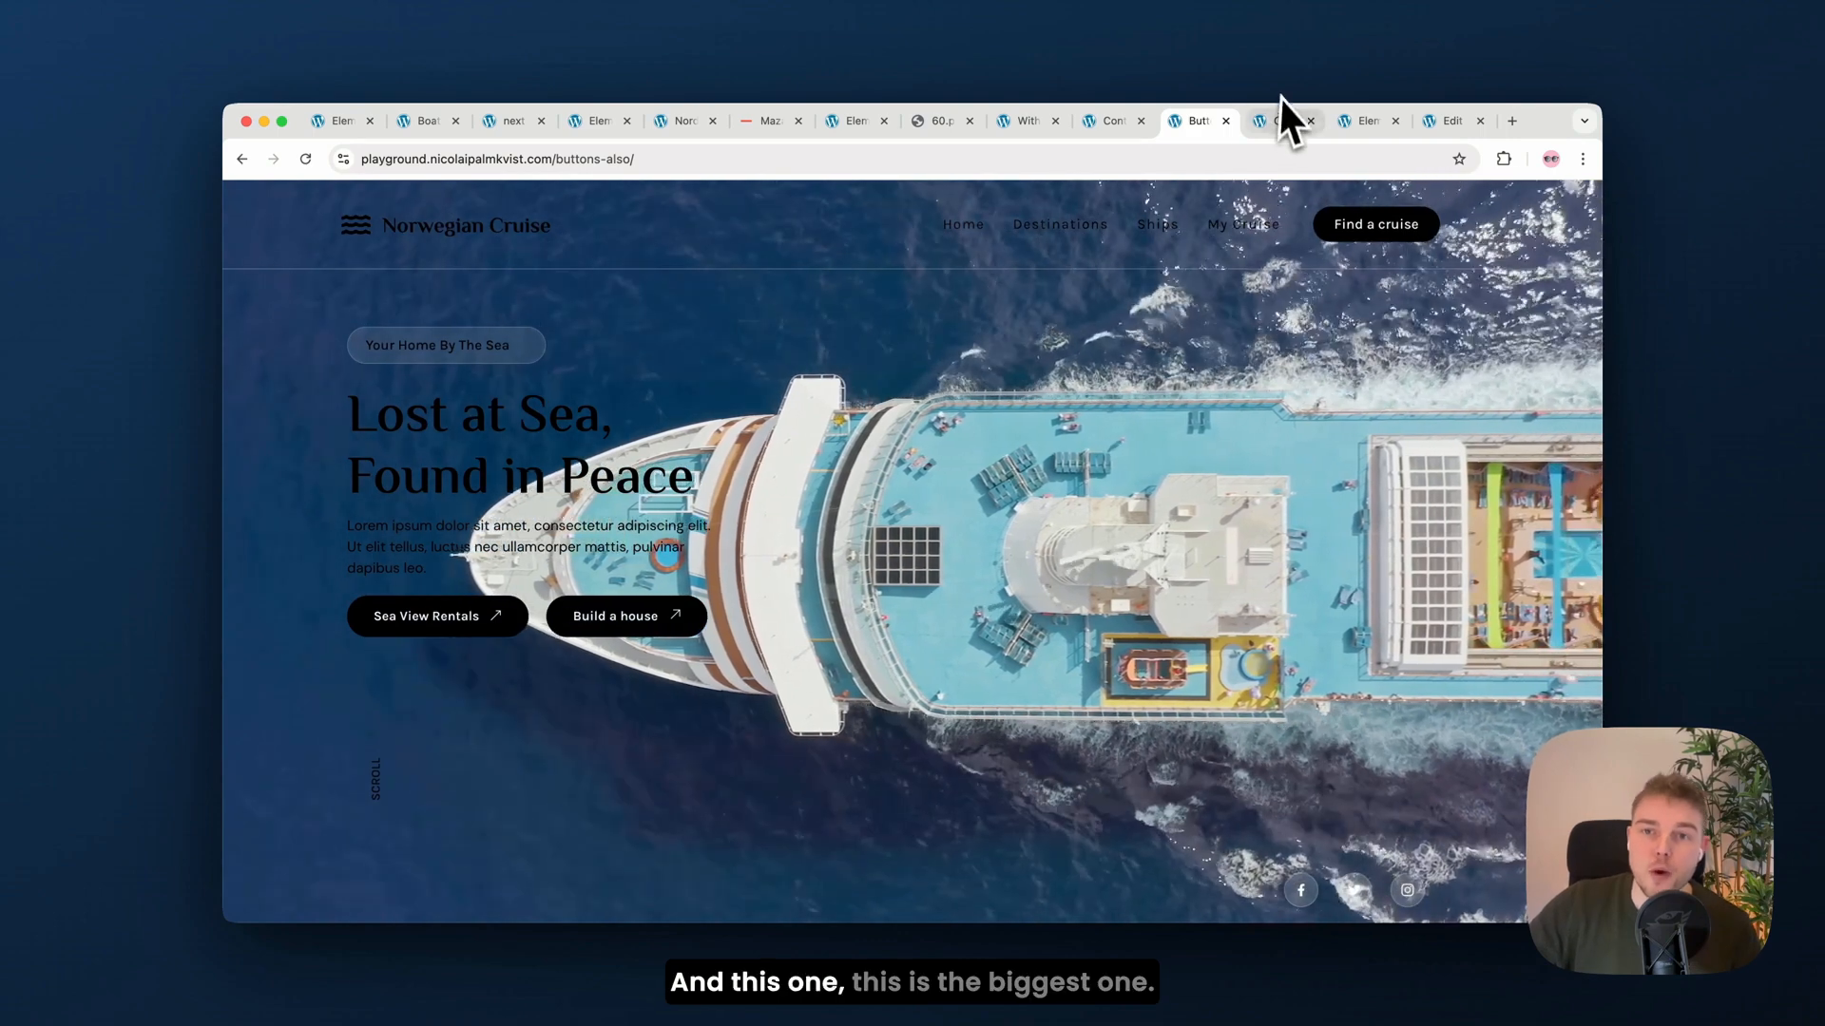
{"action": "left_click", "coordinate": [1283, 121]}
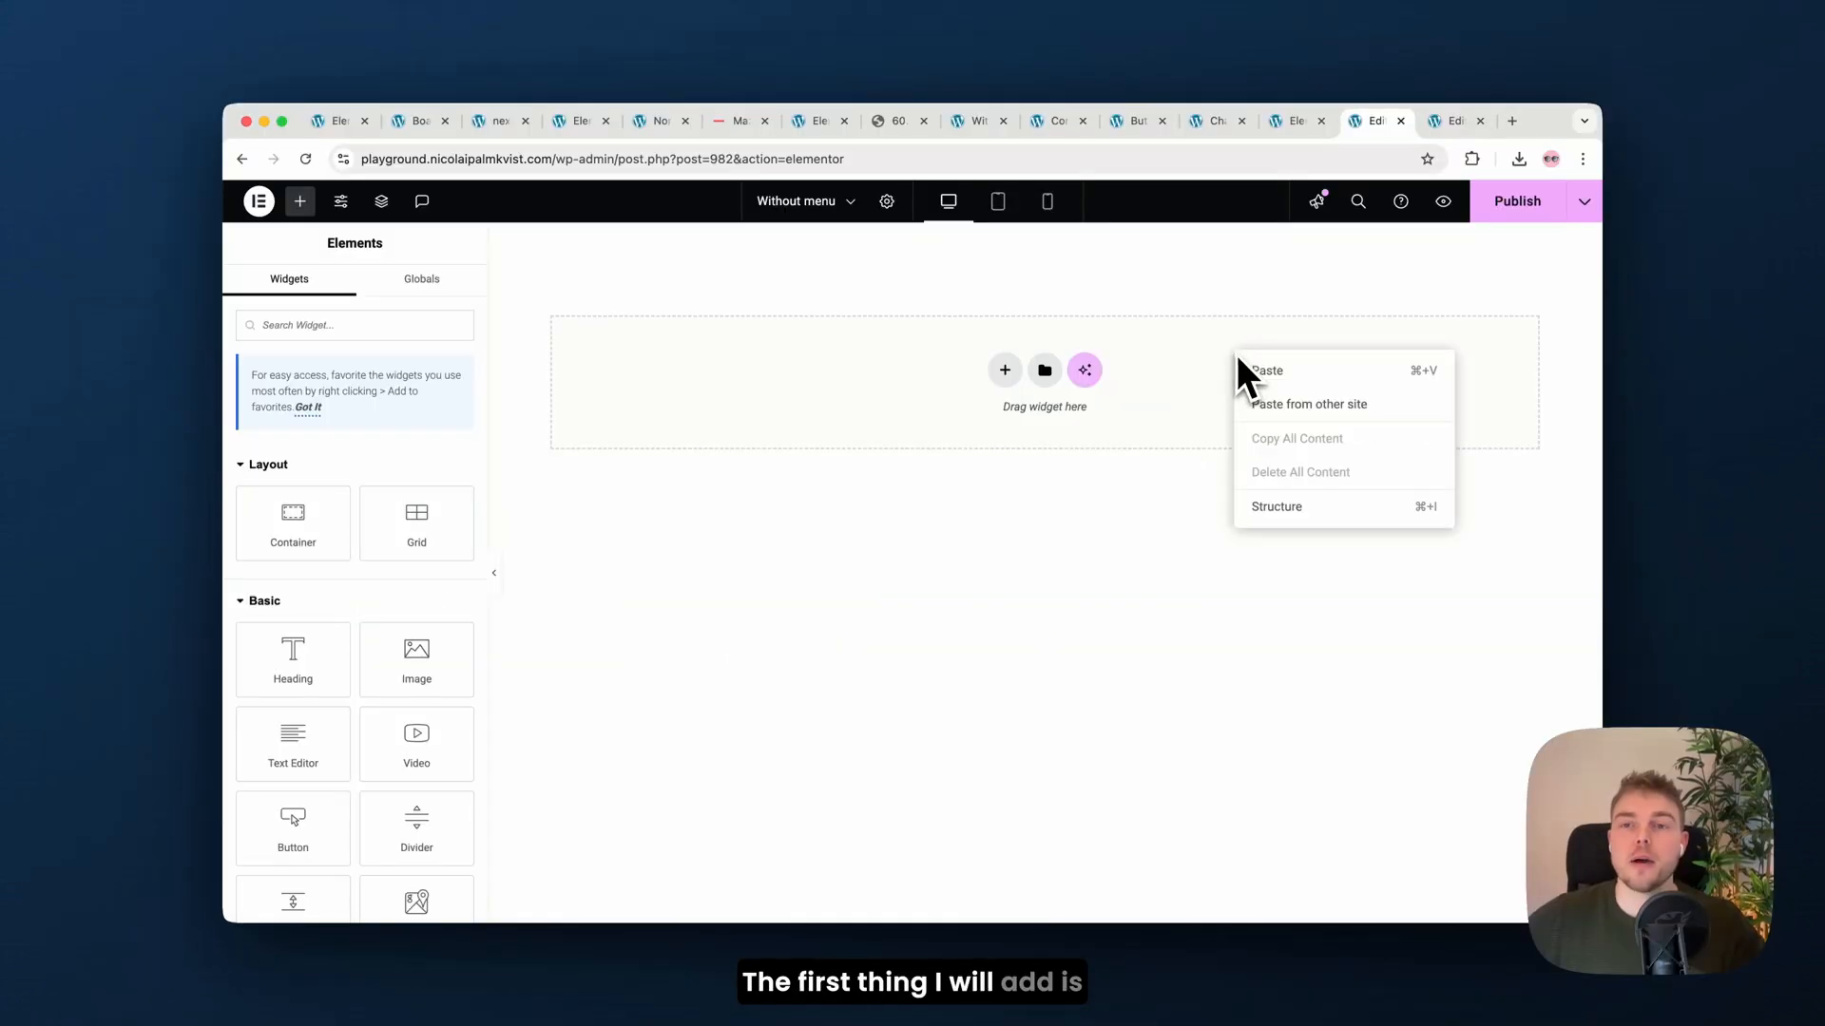
Step: Paste the copied menu onto the page and add a section with an aerial lake video background
{"action": "left_click", "coordinate": [1266, 371]}
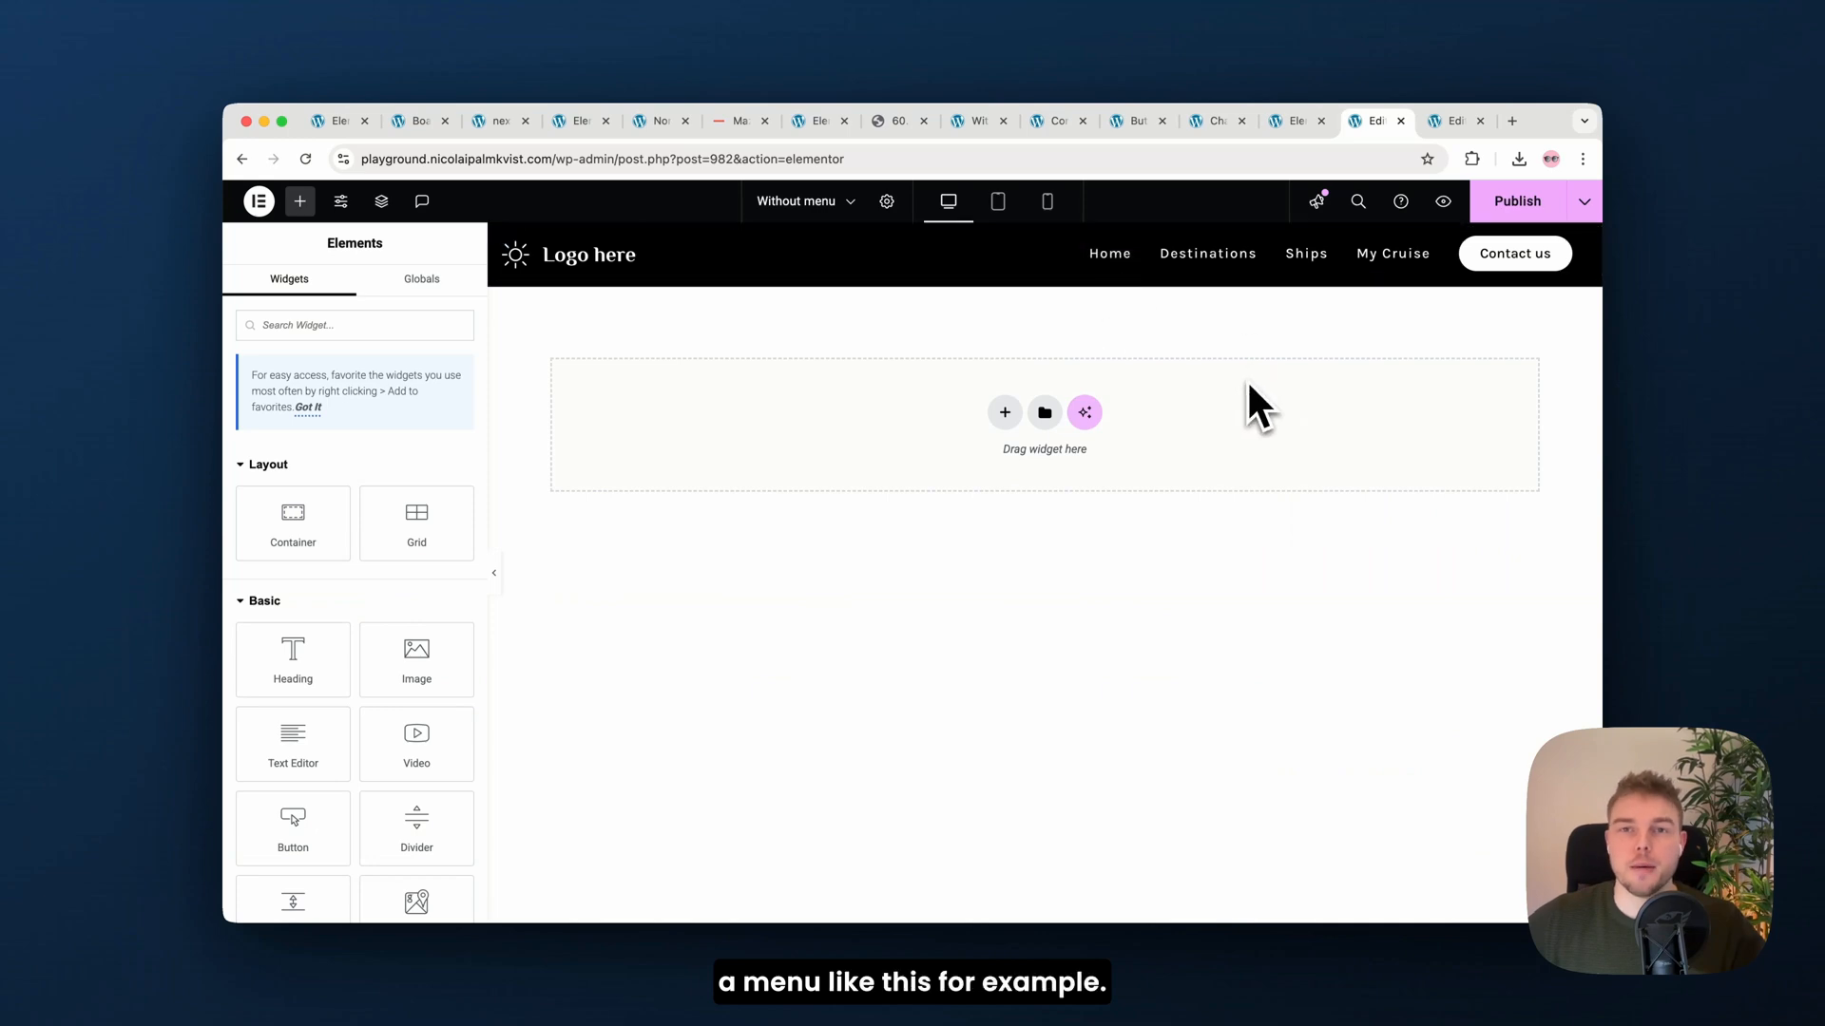
{"action": "right_click", "coordinate": [1257, 403]}
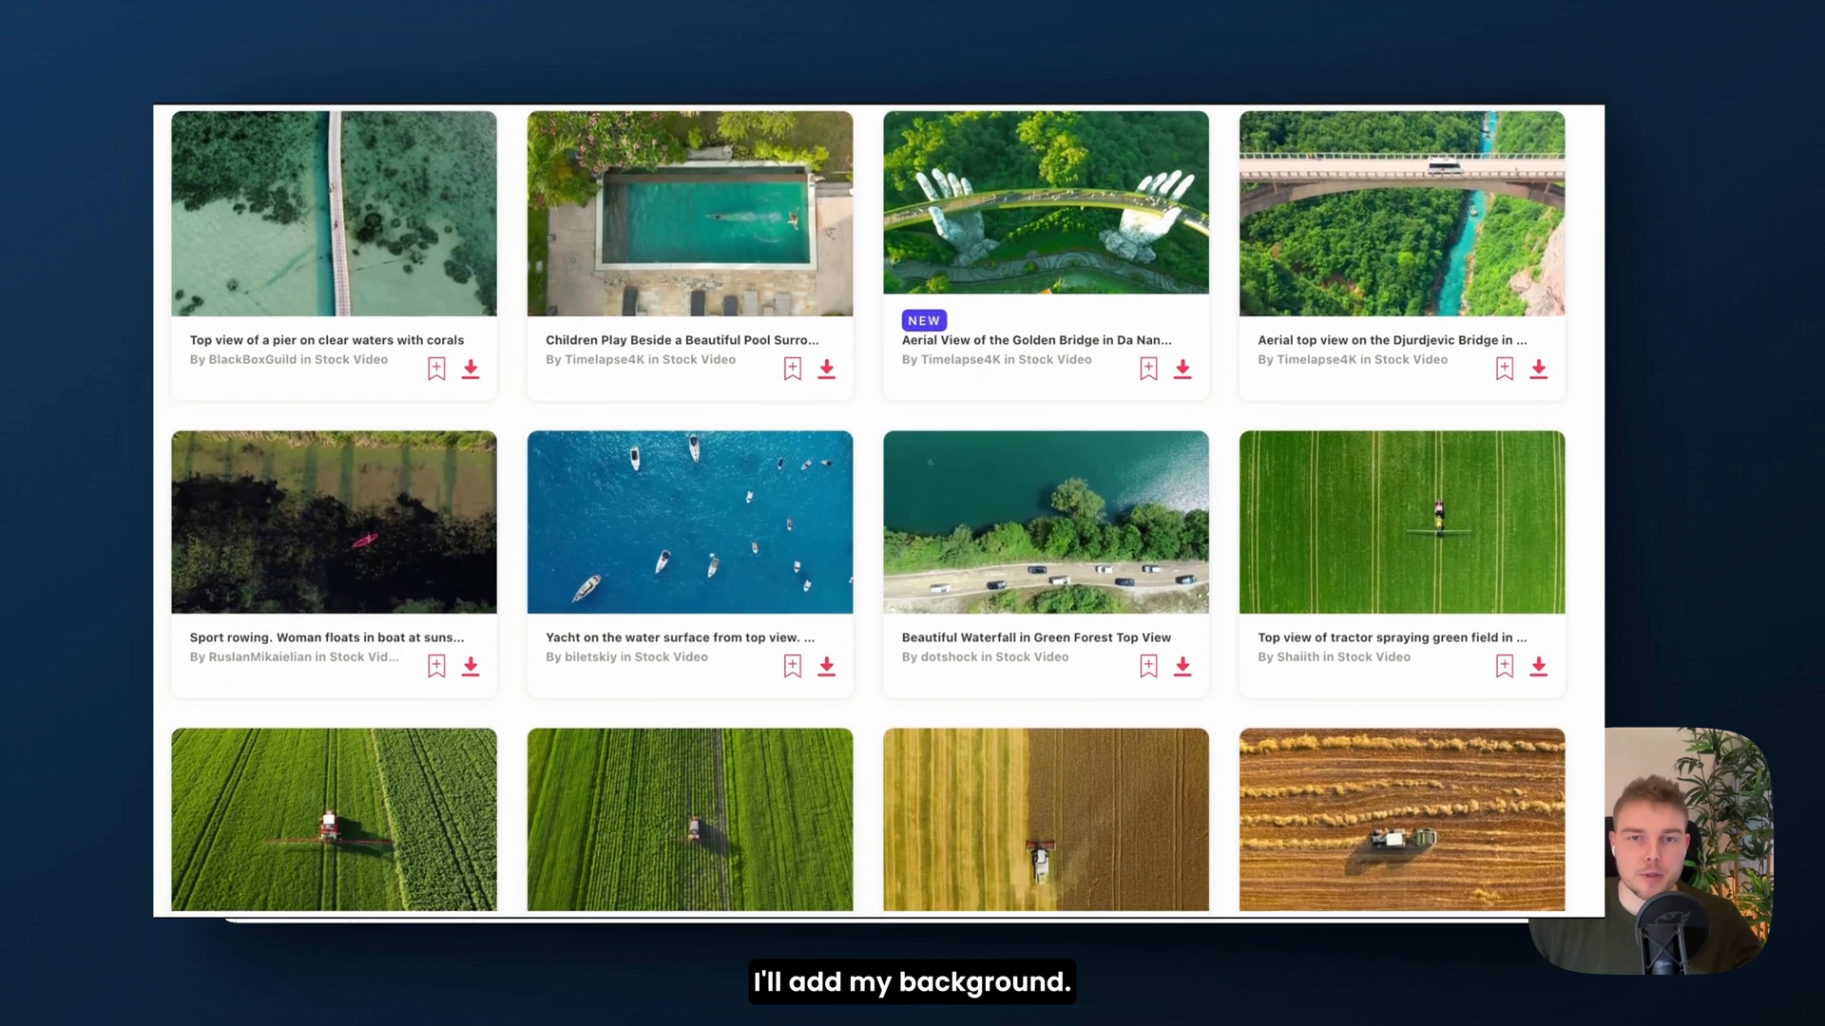
{"action": "left_click", "coordinate": [1403, 523]}
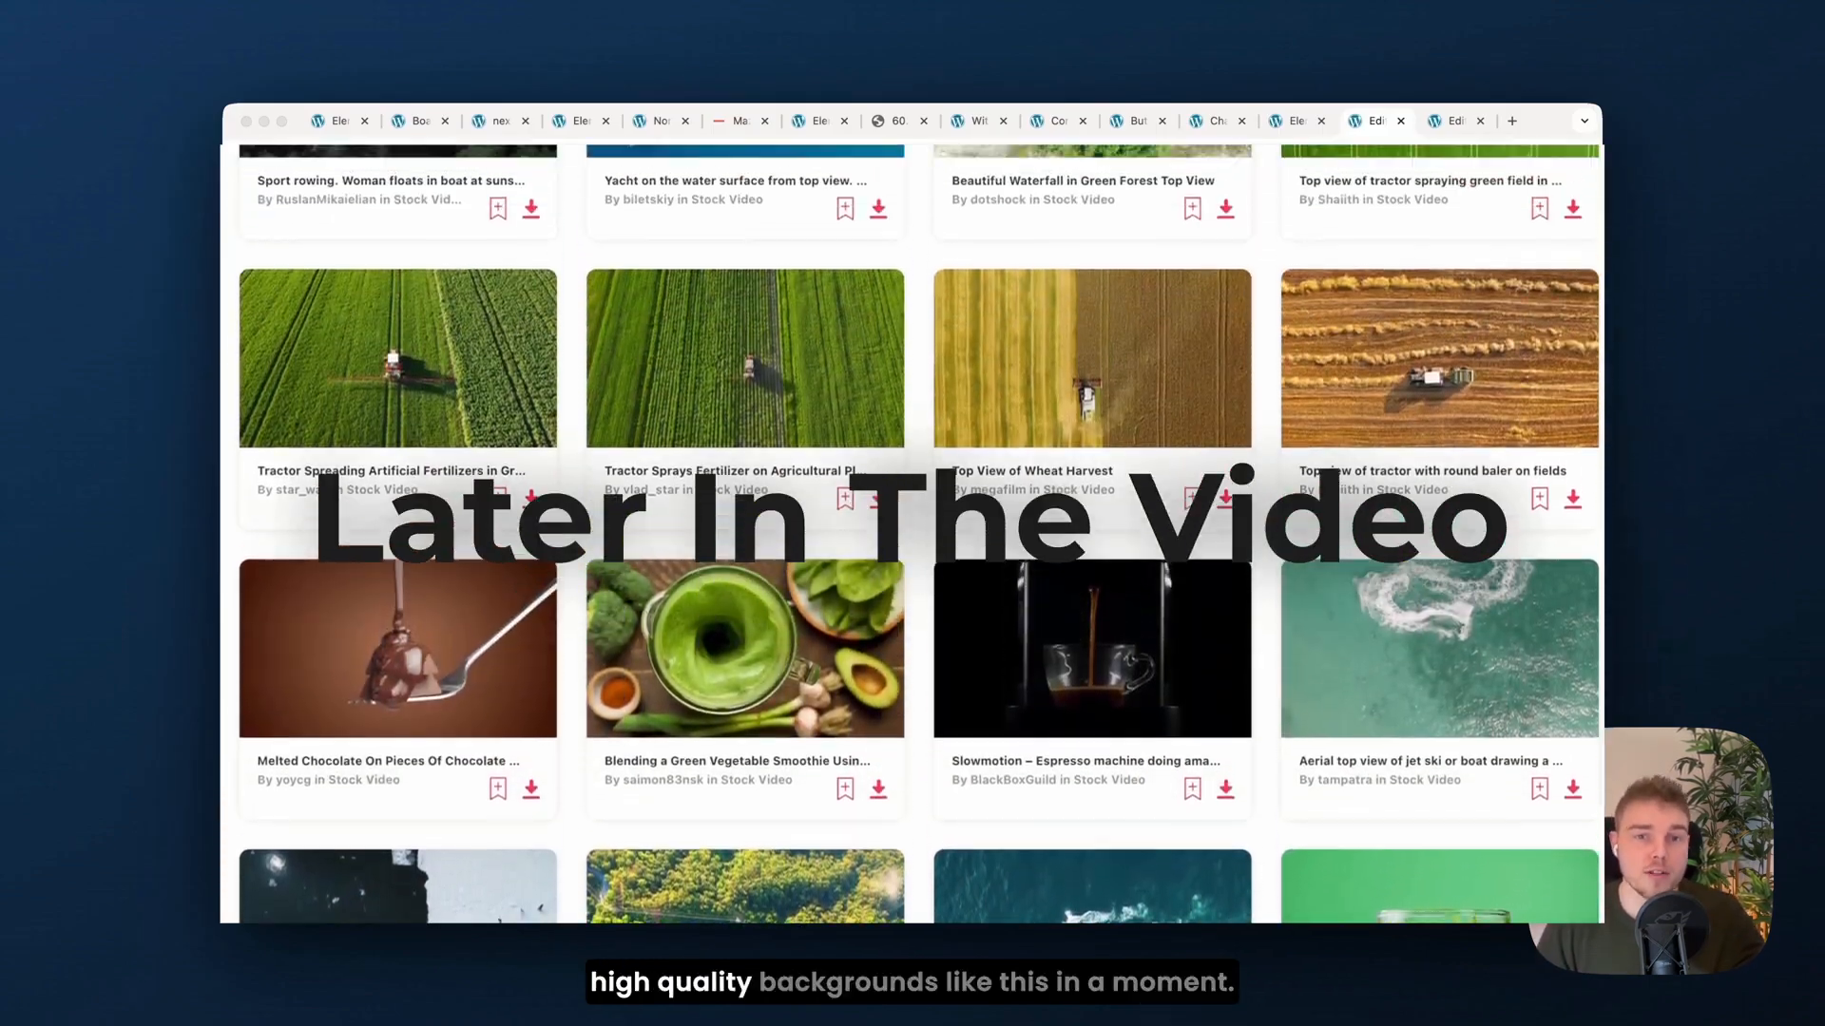
{"action": "scroll", "scroll_direction": "up", "scroll_amount": 3}
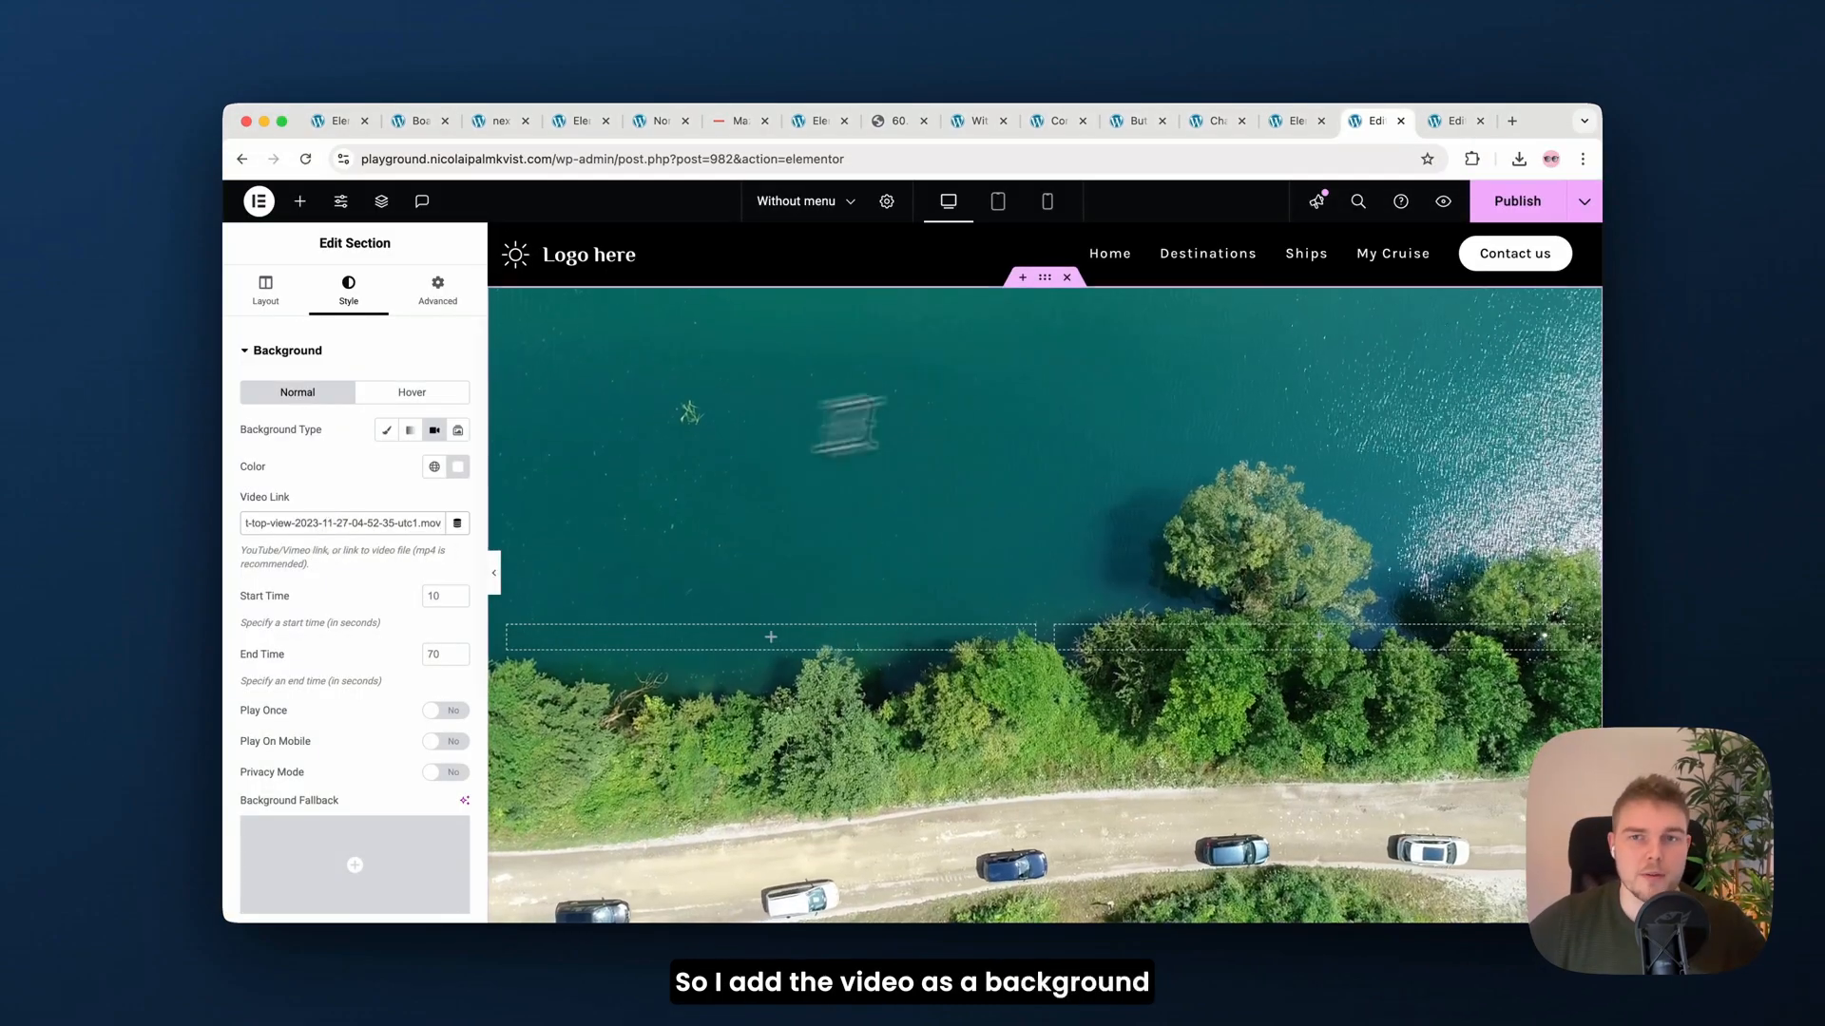
Step: Give the video section a -74 px top margin so the menu floats over it
{"action": "left_click", "coordinate": [409, 429]}
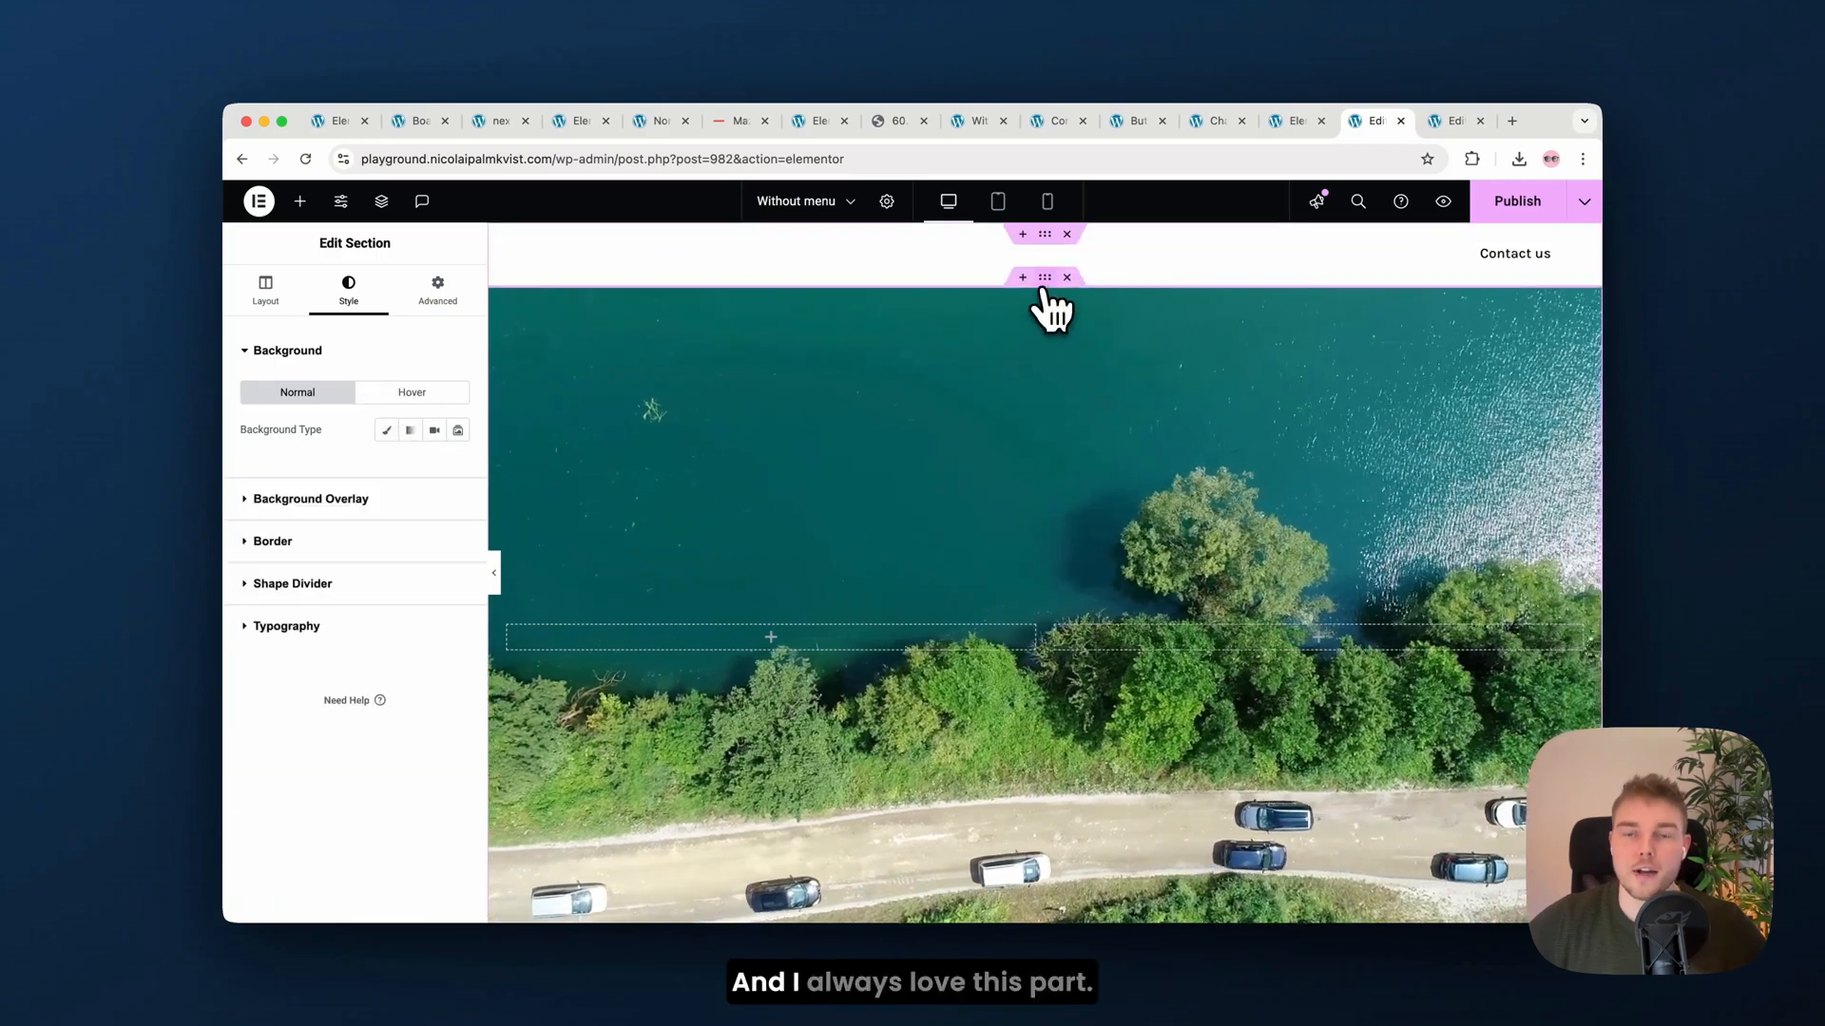
{"action": "left_click", "coordinate": [433, 430]}
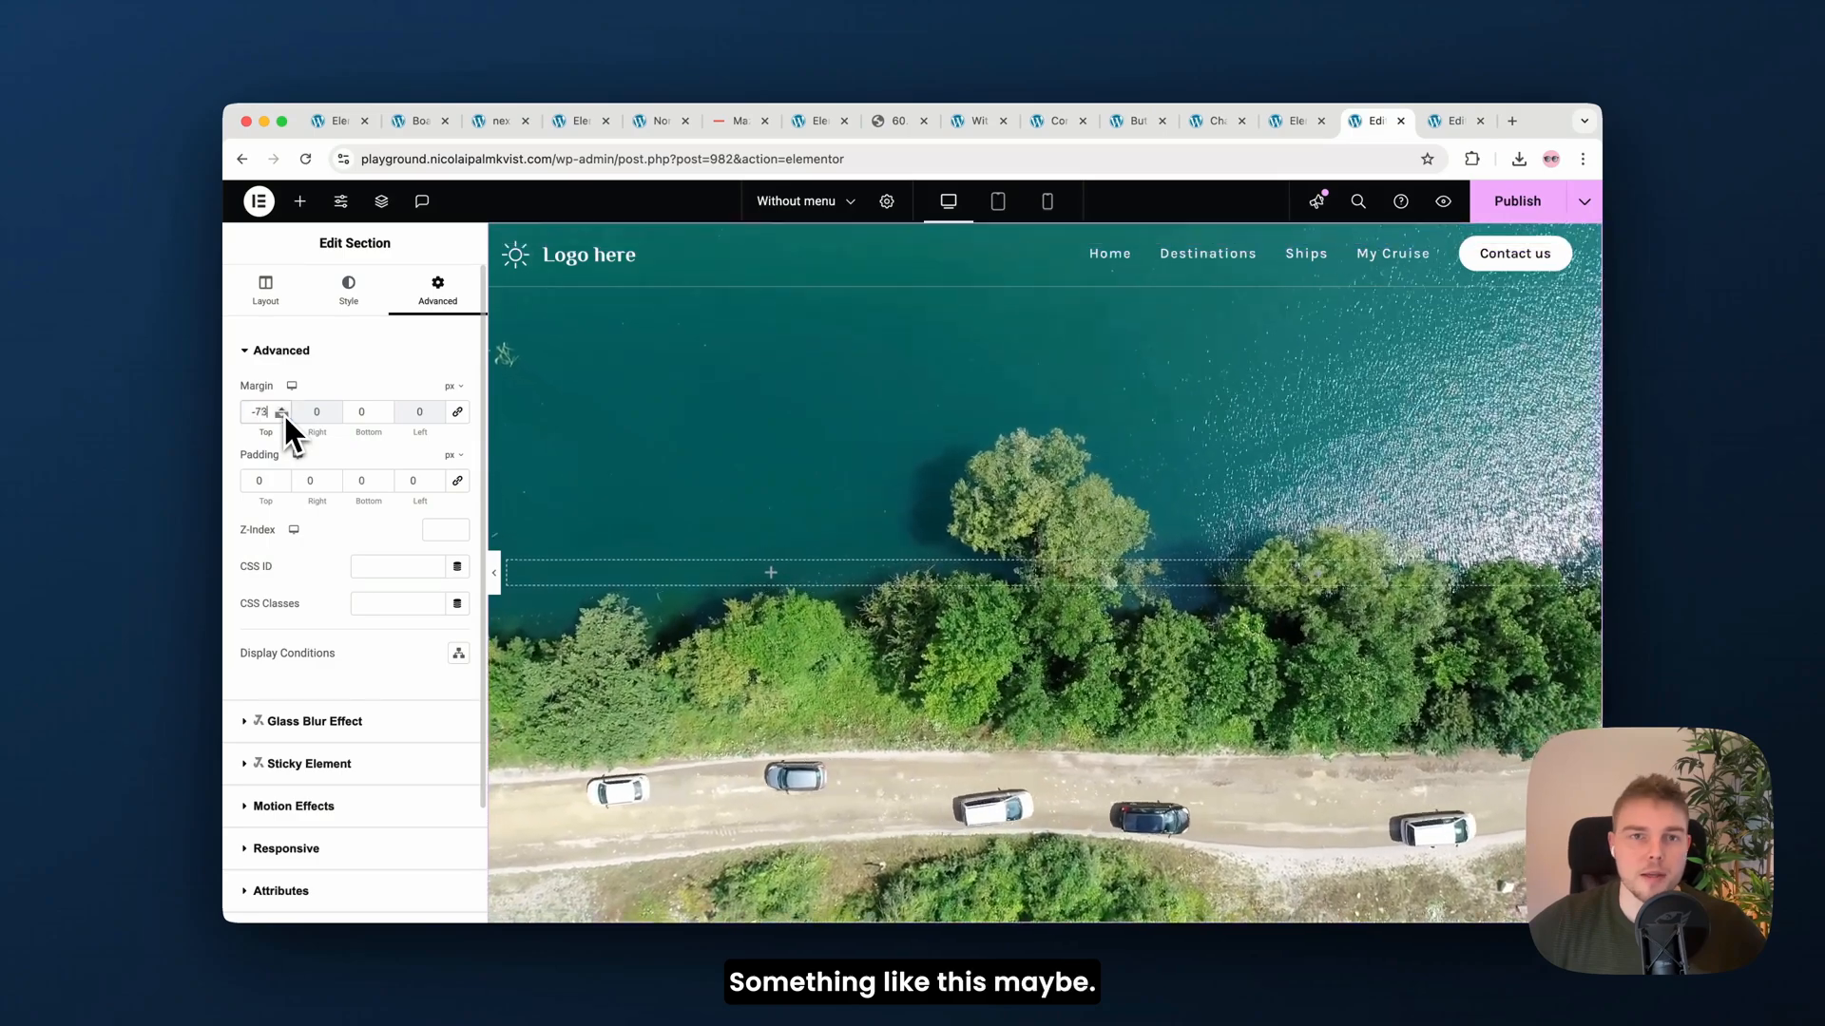
{"action": "left_click", "coordinate": [266, 411]}
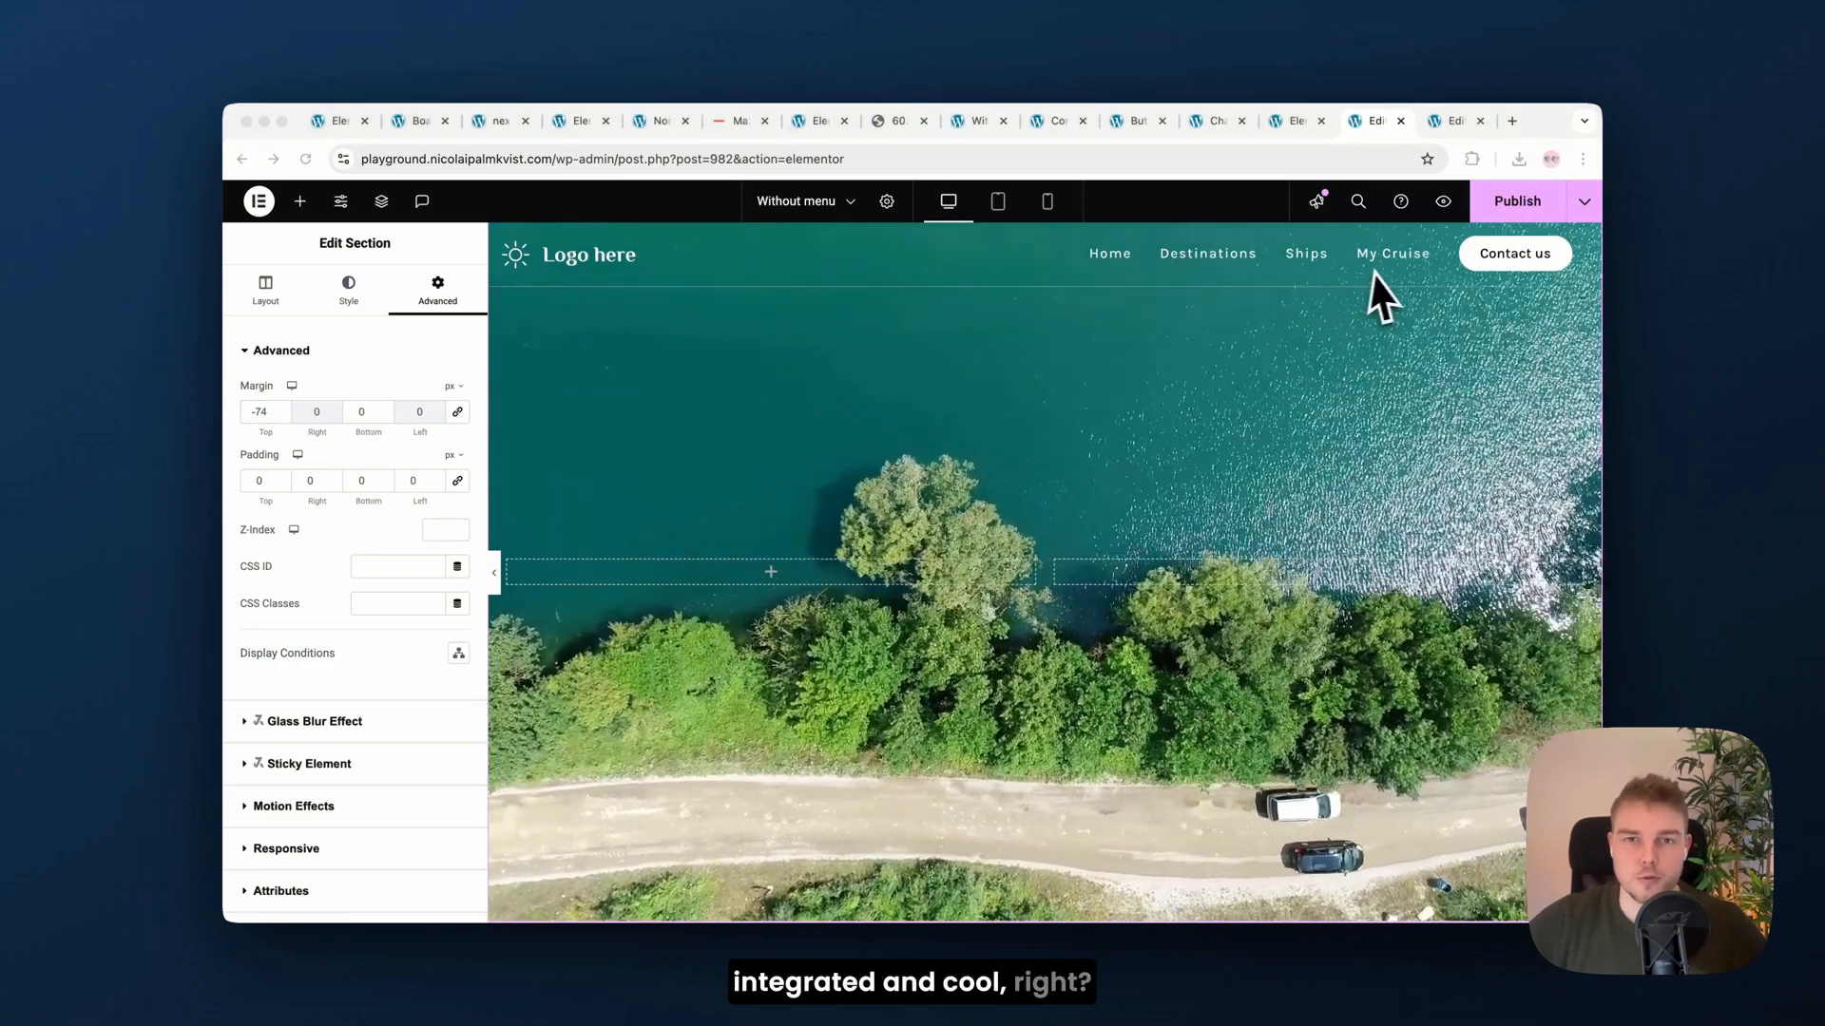
{"action": "left_click", "coordinate": [300, 202]}
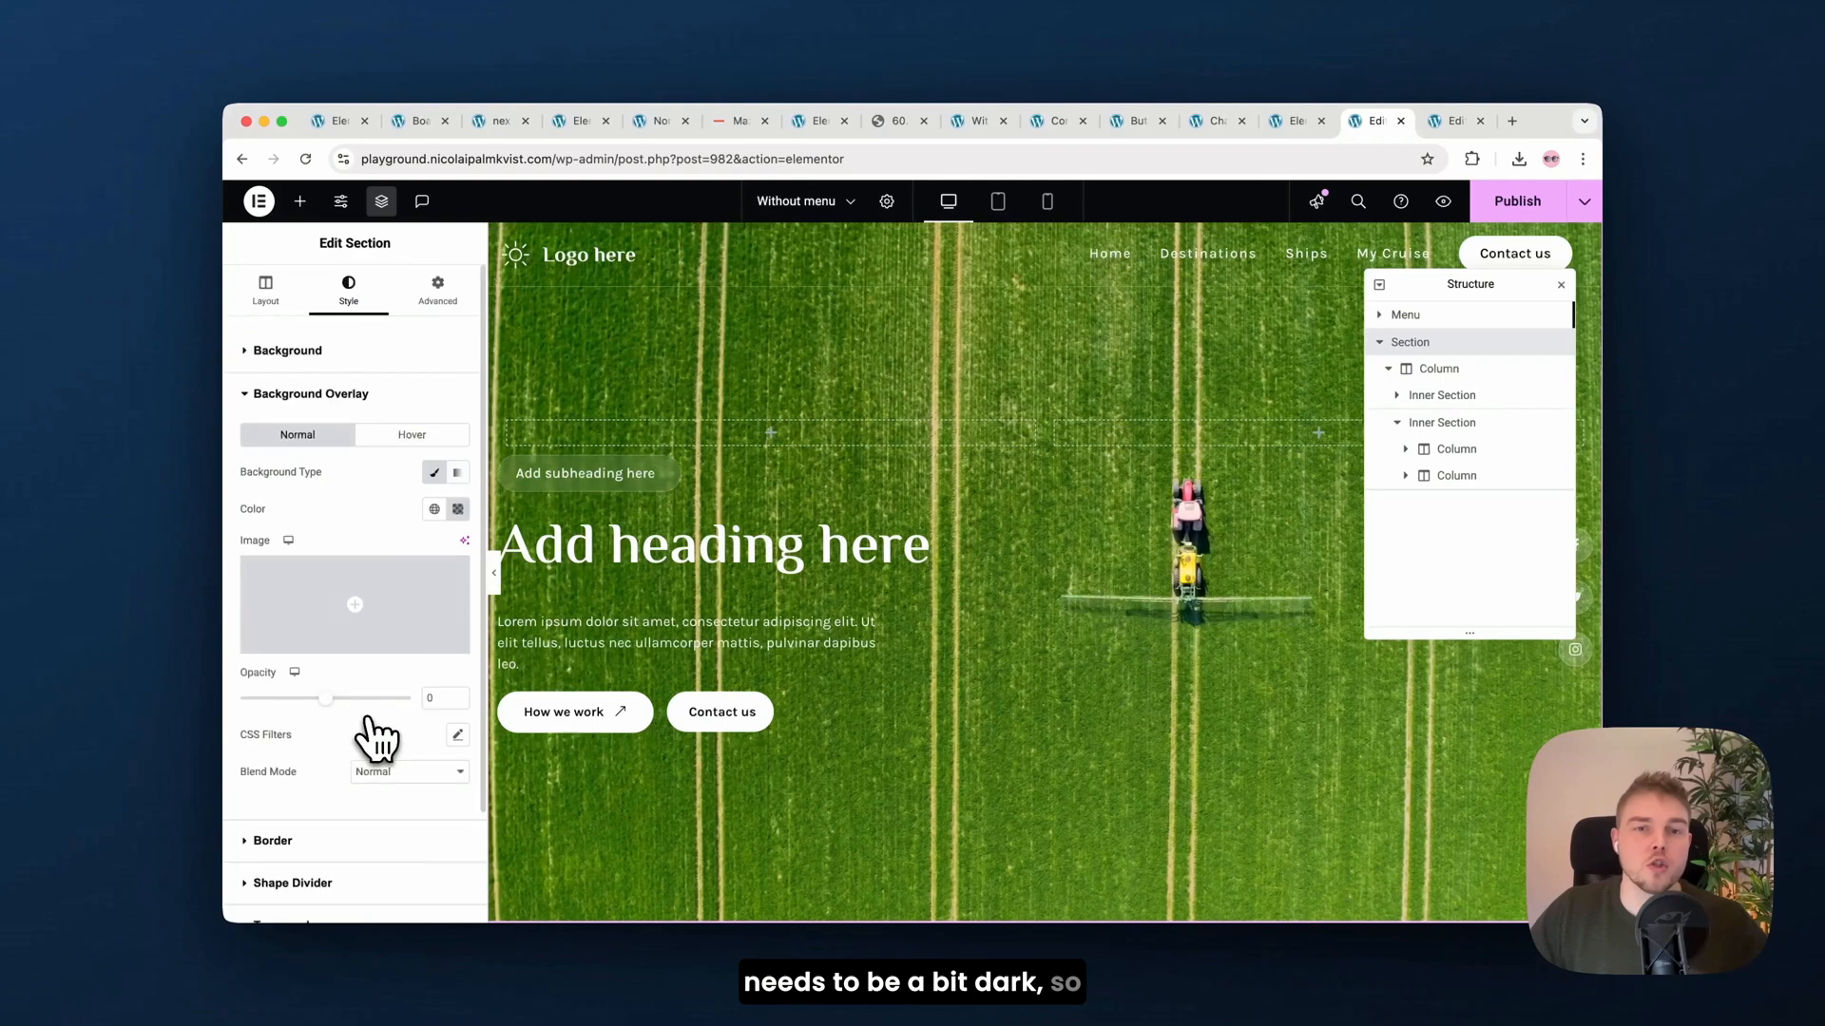
Step: Raise the background overlay opacity to about 0.61 and select the heading for editing
{"action": "left_click_drag", "start_coordinate": [325, 697], "coordinate": [372, 697]}
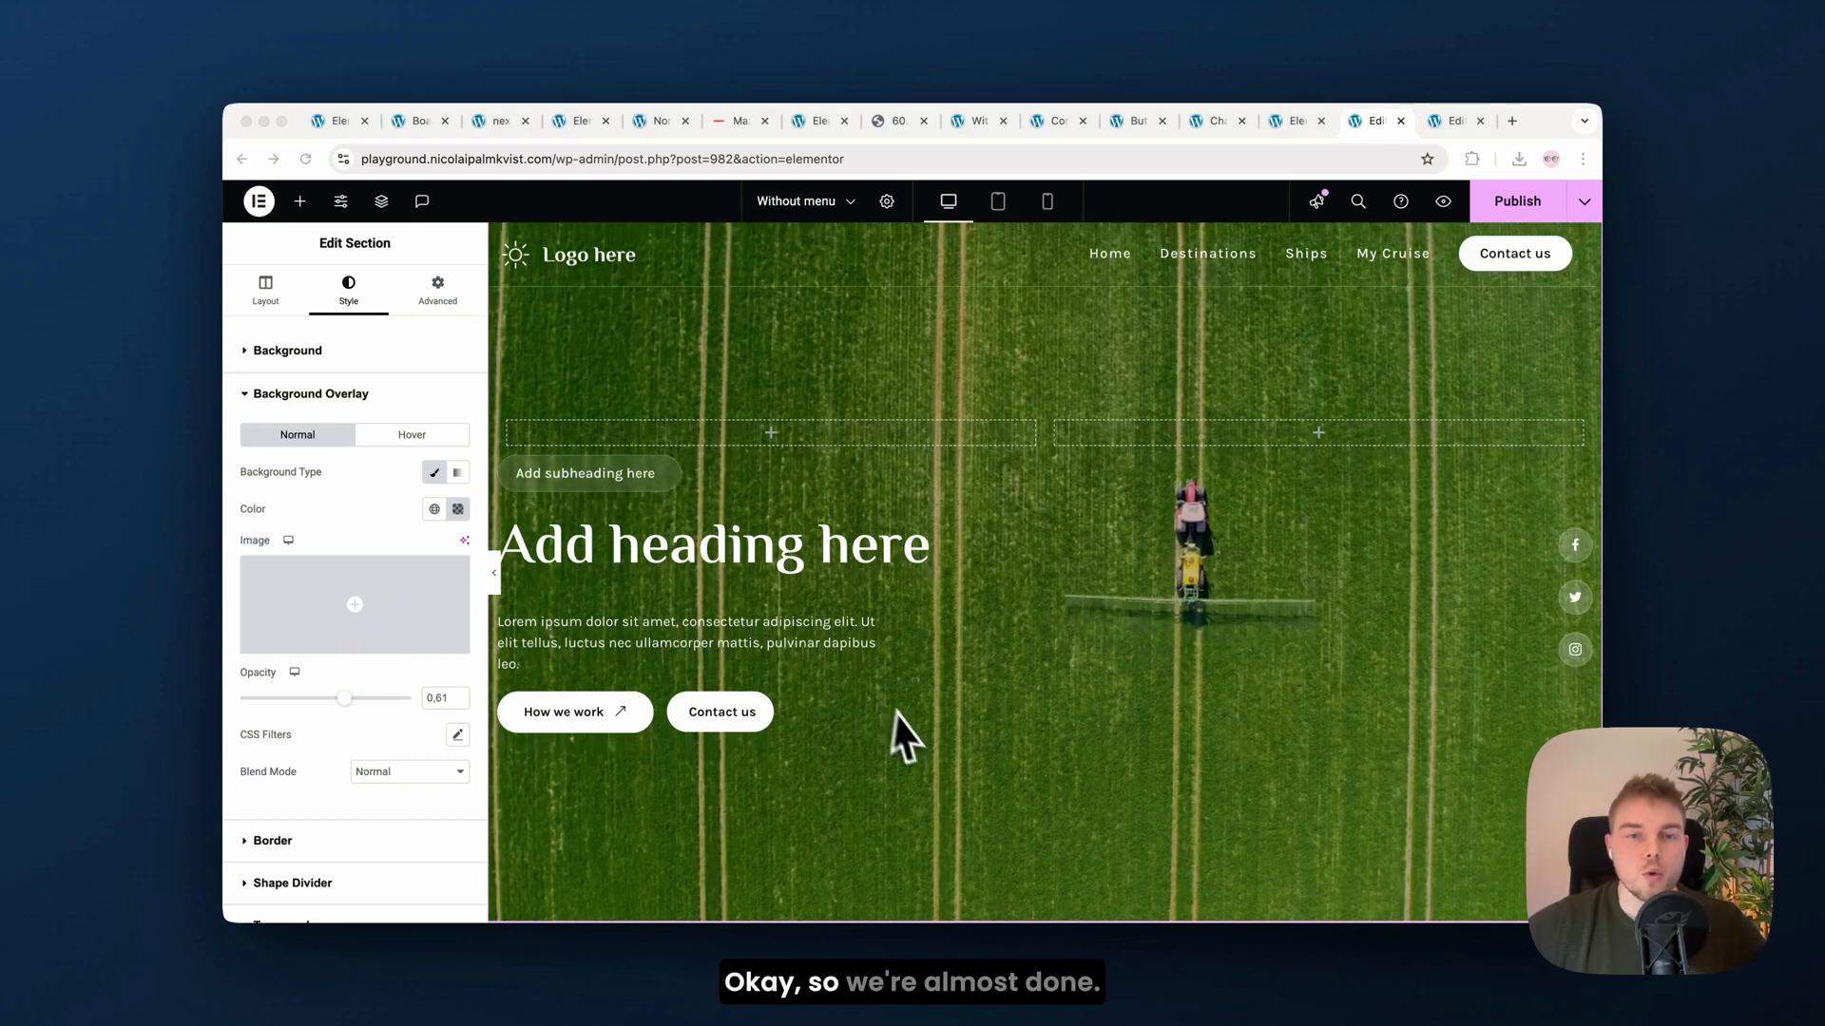
{"action": "mouse_move", "coordinate": [633, 614]}
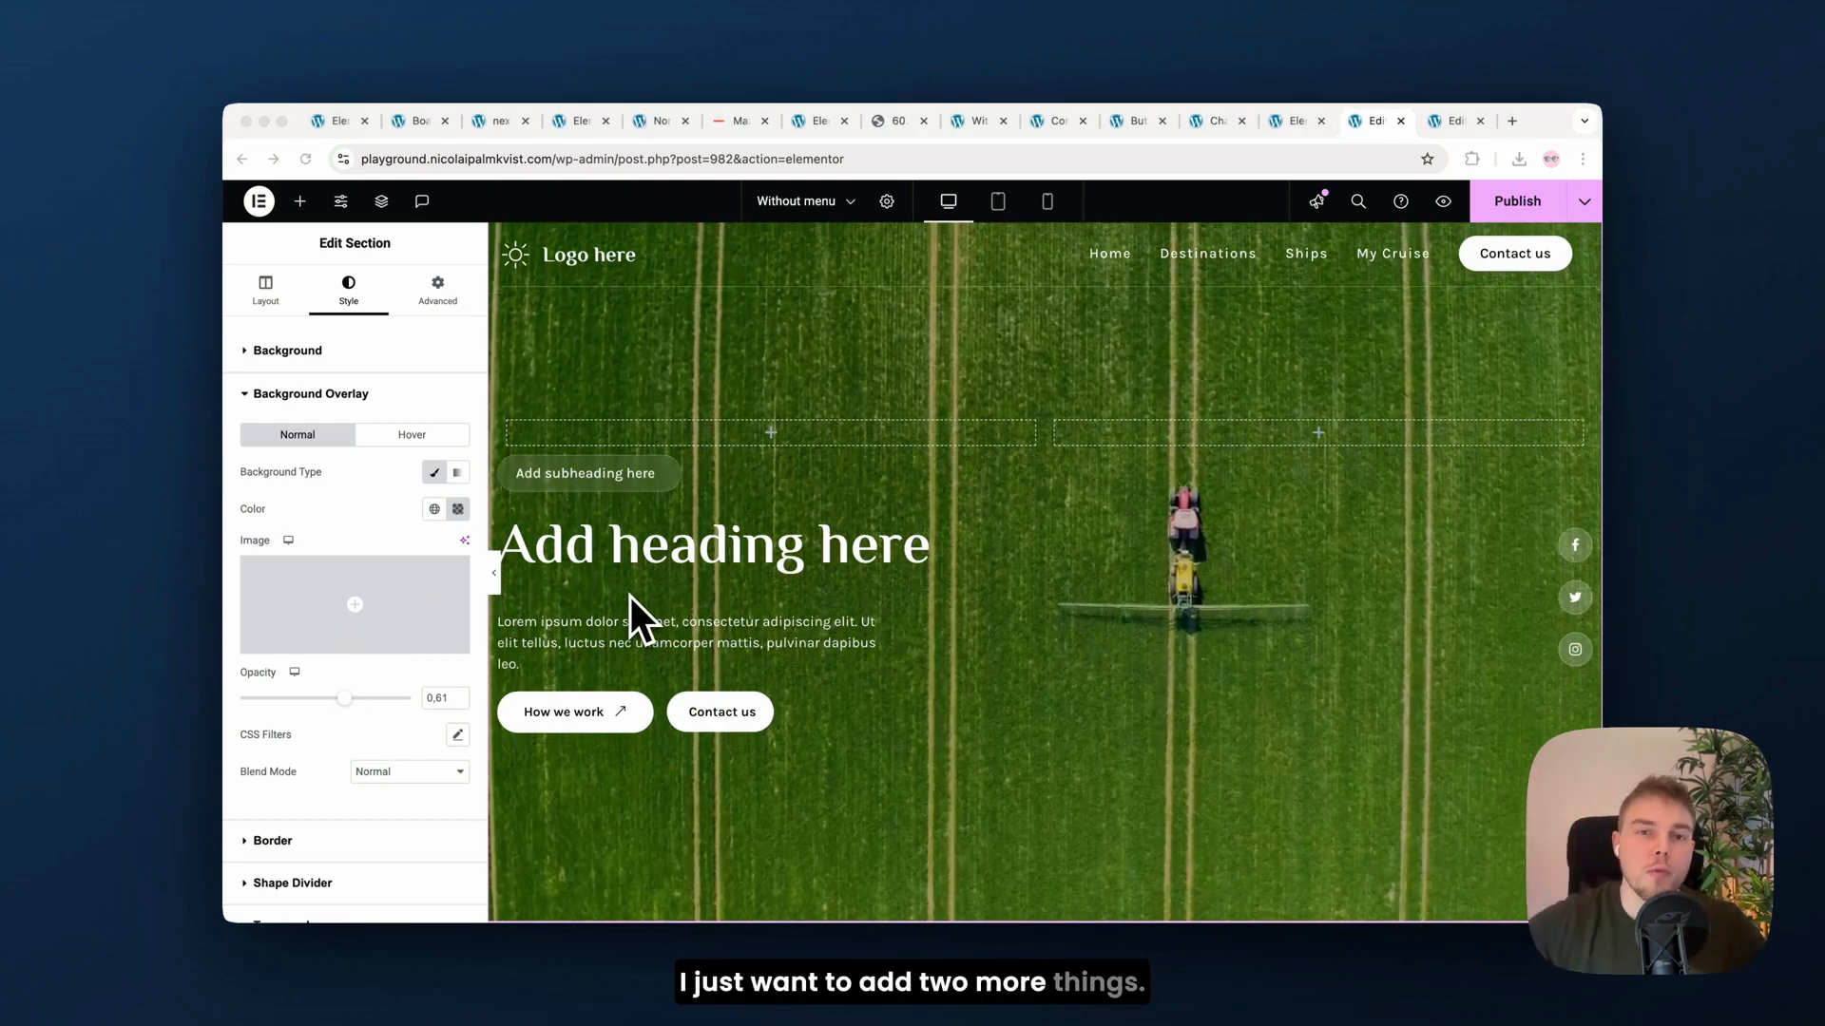
{"action": "left_click", "coordinate": [715, 544]}
{"action": "type", "text": "What We Plant We Become"}
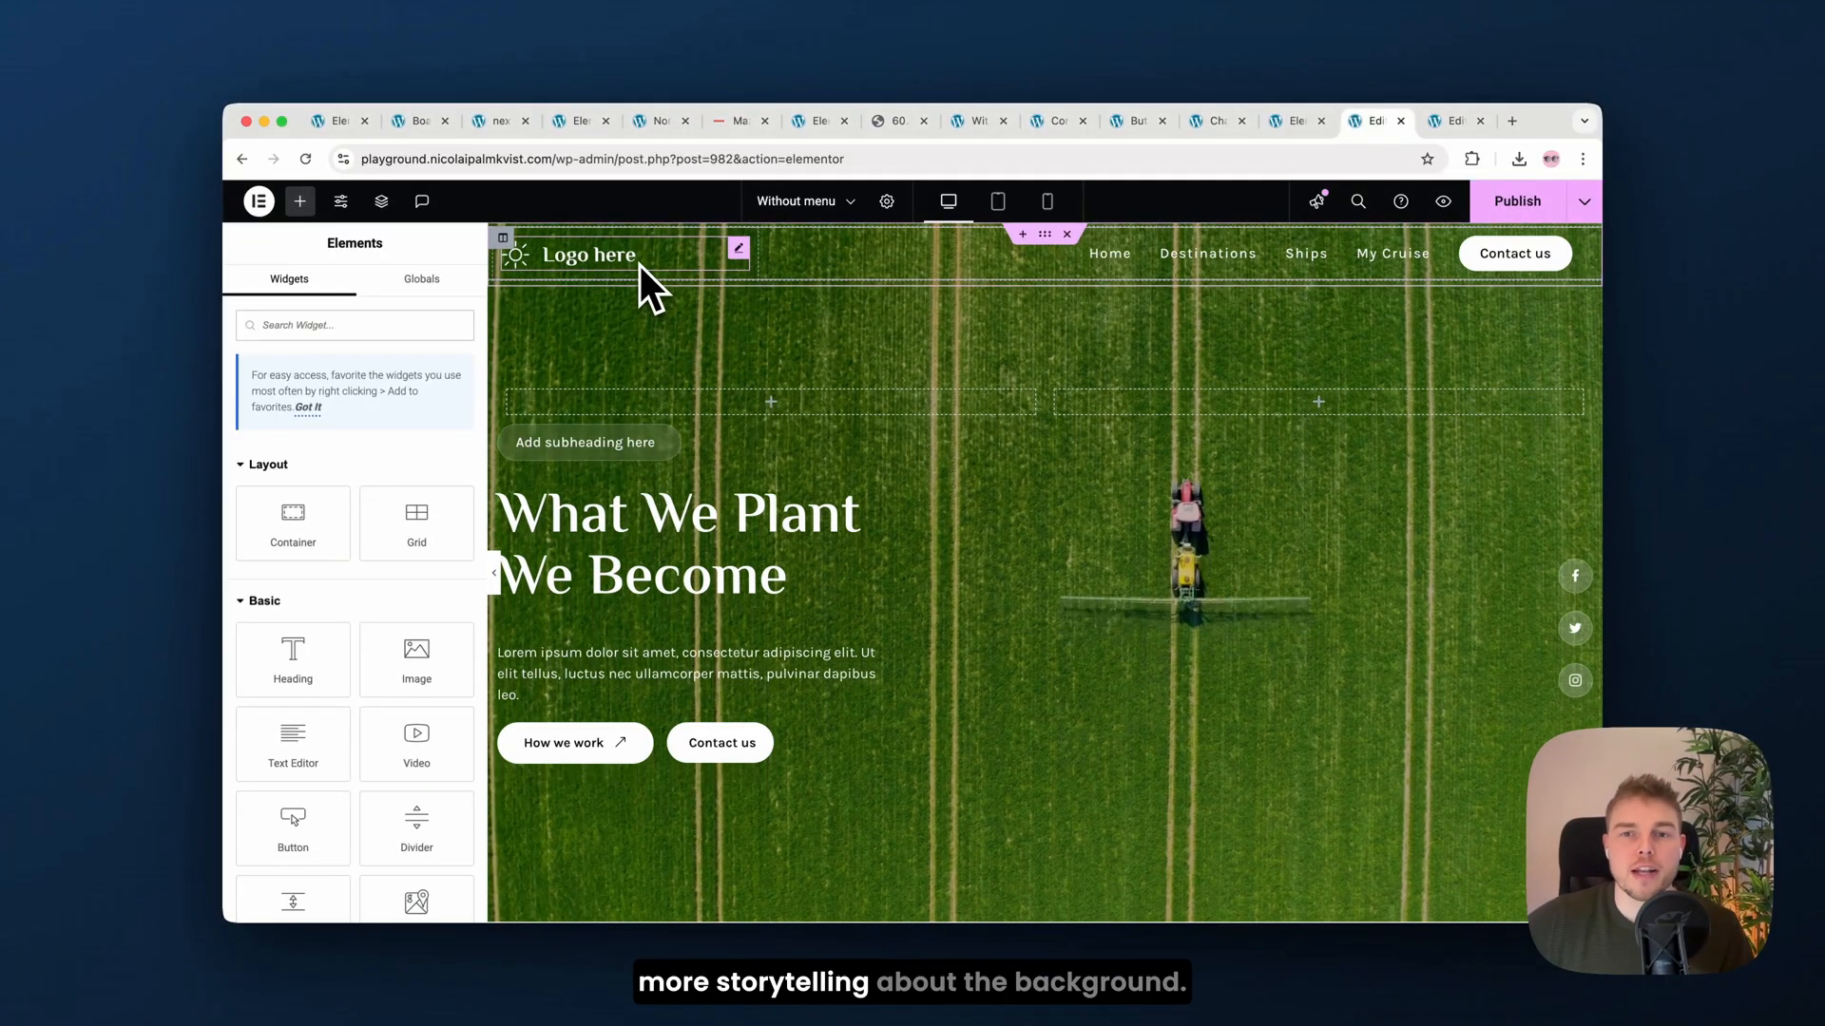
Step: Set the logo to Farmers Hands and recolour the How we work and Contact us buttons green
{"action": "right_click", "coordinate": [589, 254]}
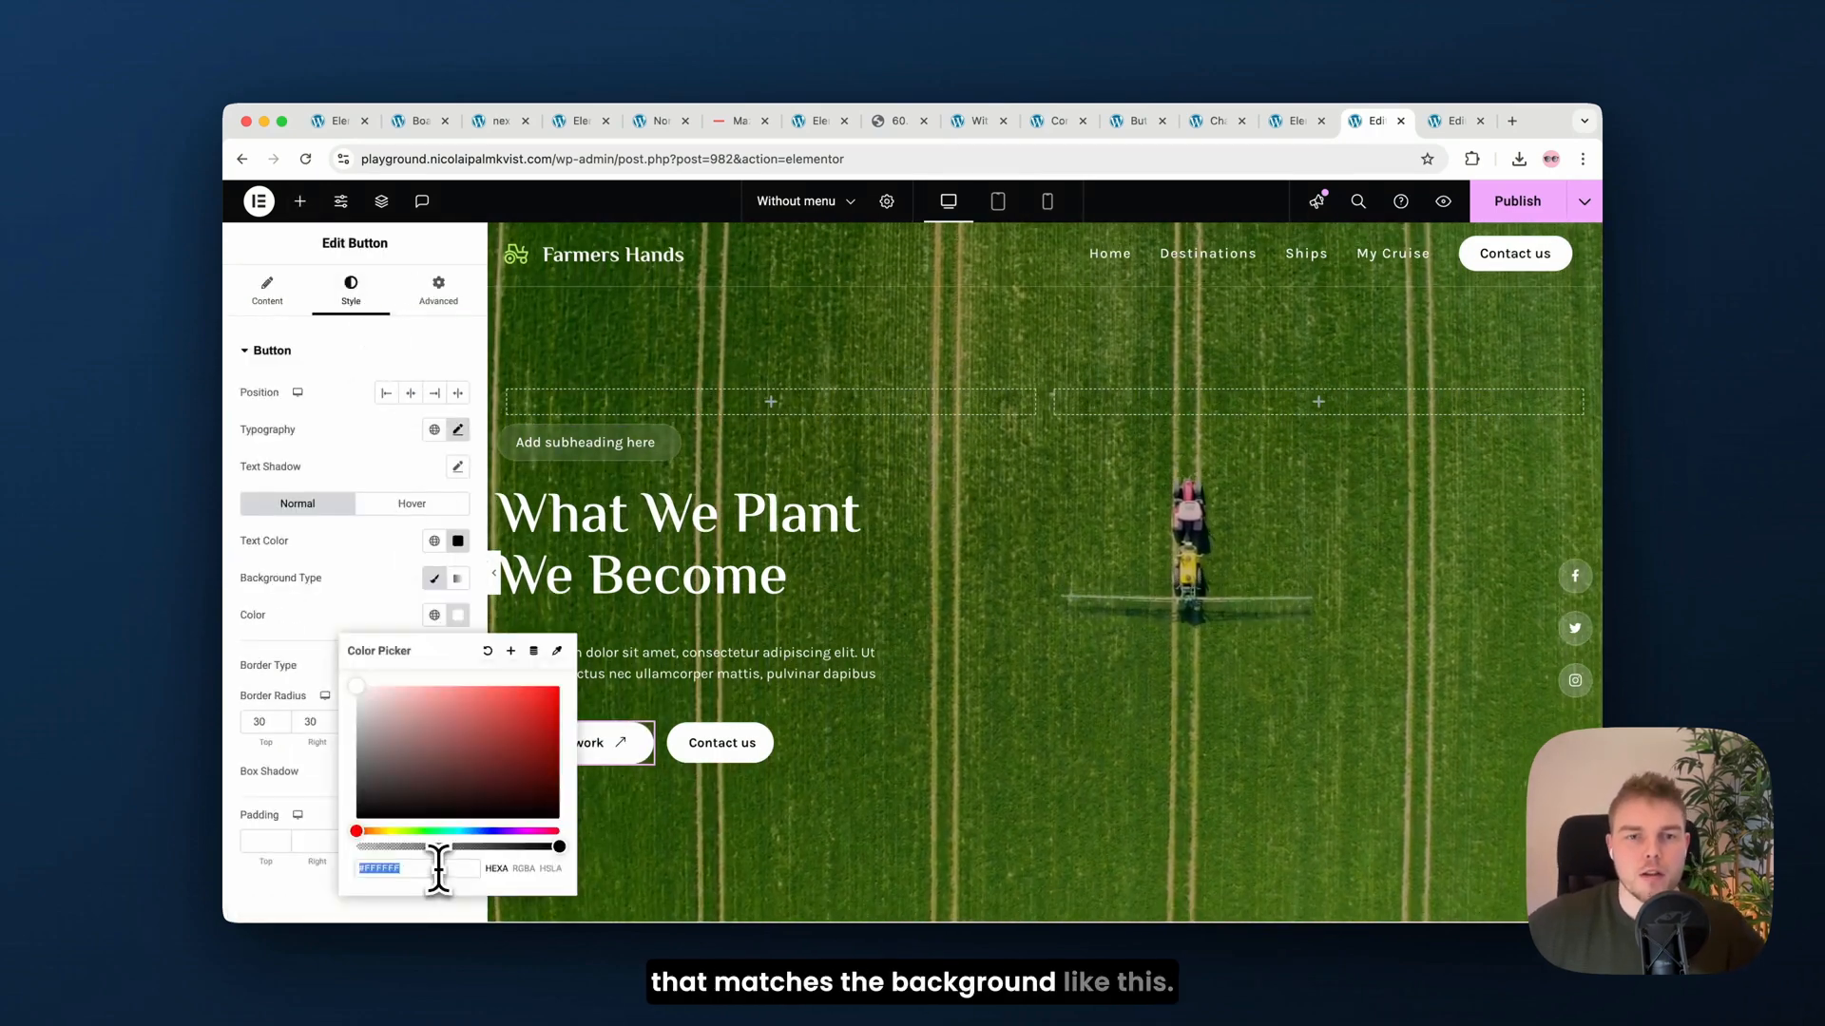
{"action": "left_click", "coordinate": [267, 289]}
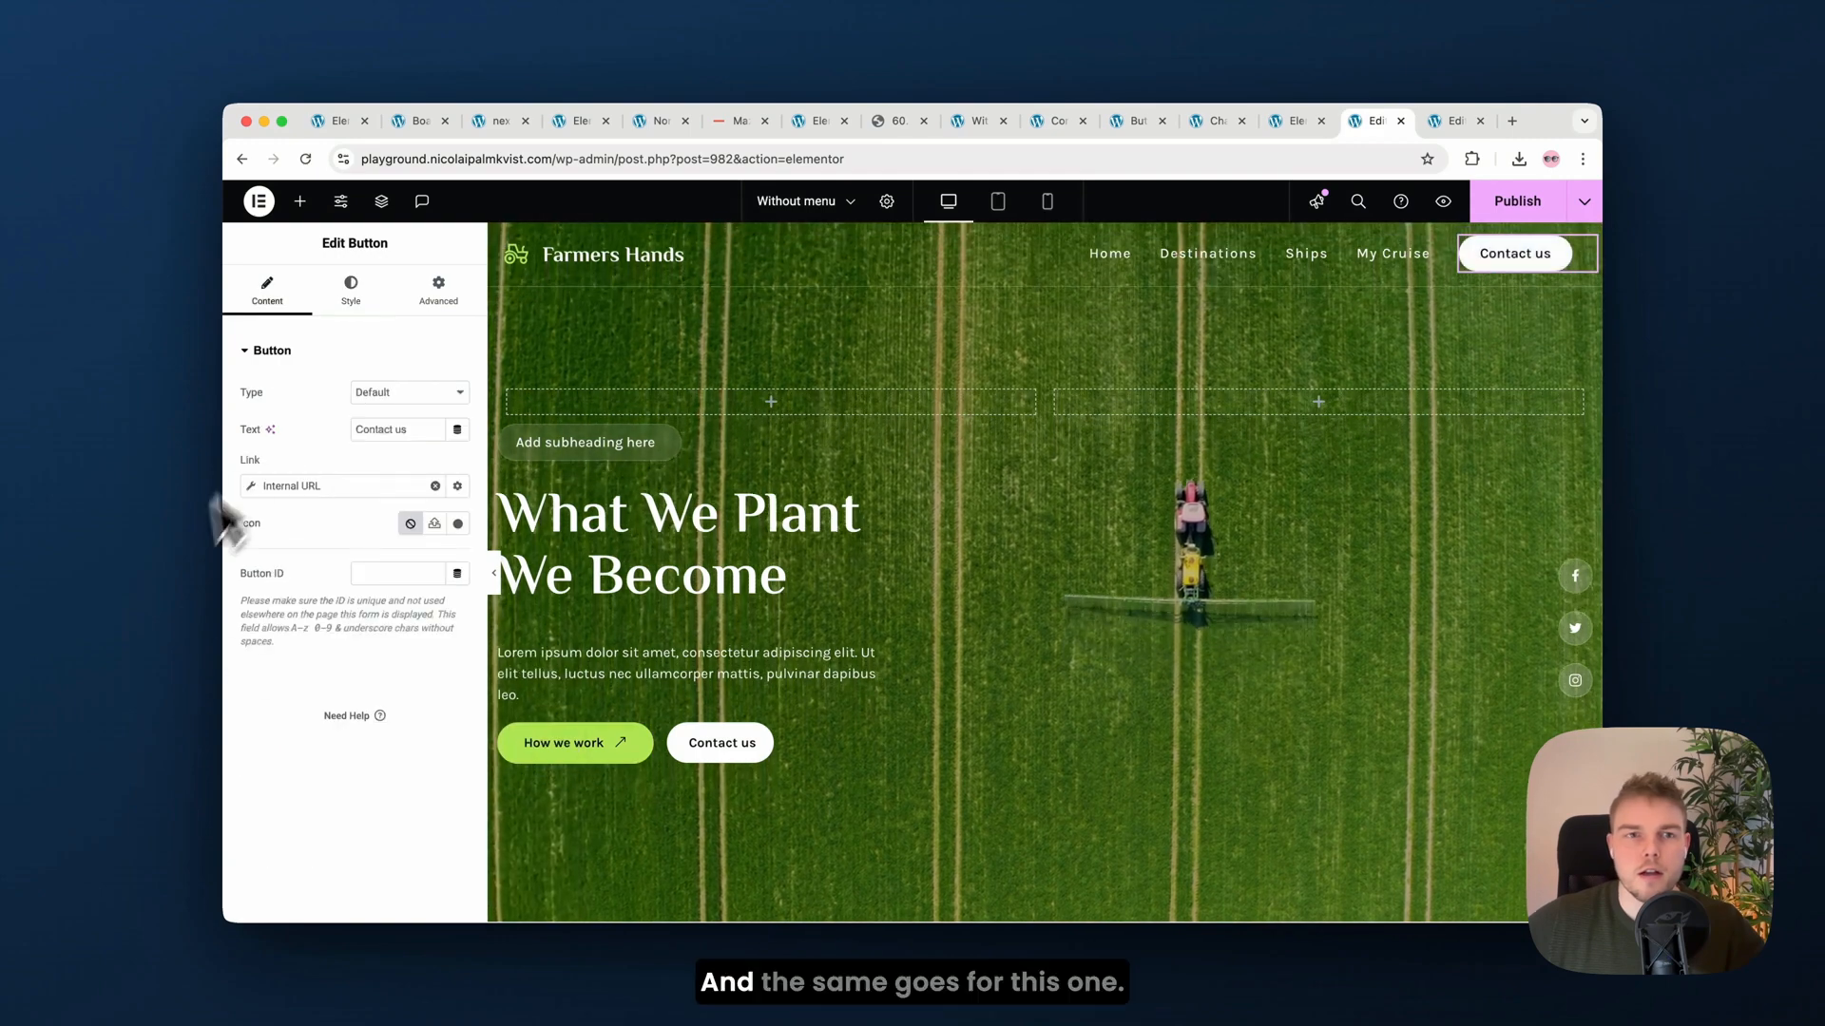
{"action": "left_click", "coordinate": [350, 288]}
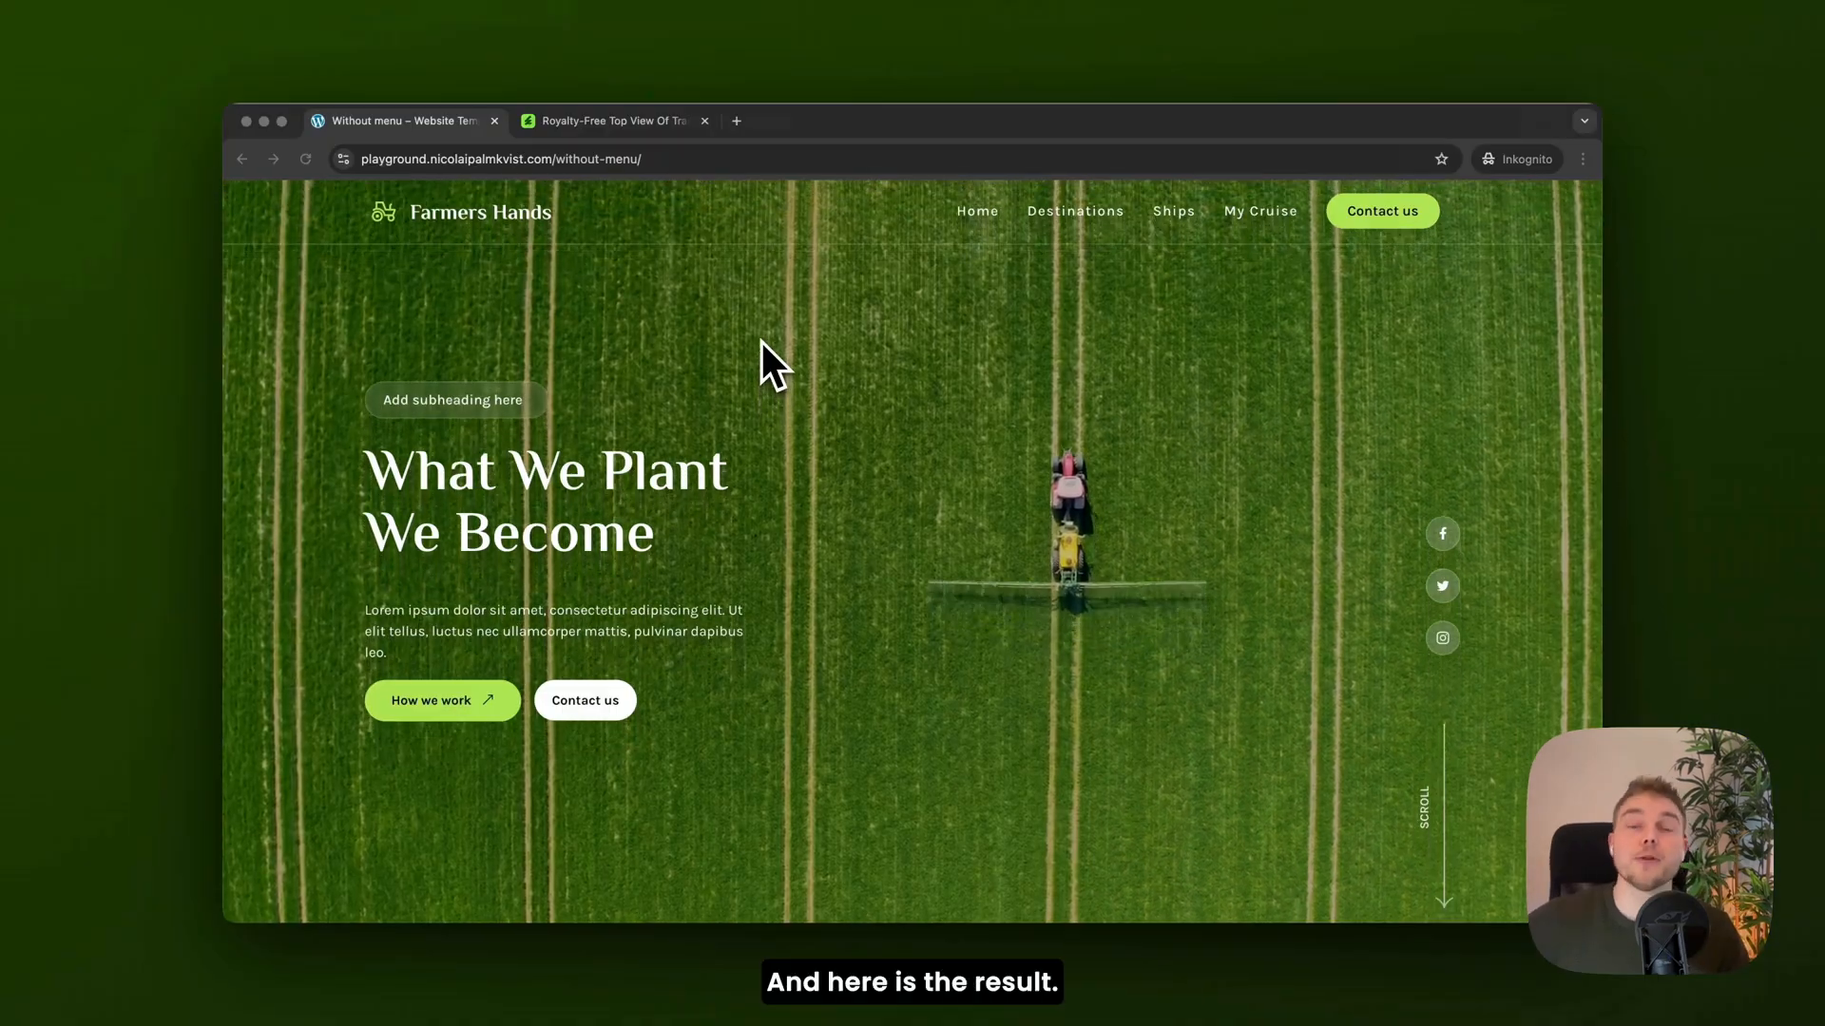
Step: Switch to the Envato search results for top-view tractor spraying videos
{"action": "left_click", "coordinate": [605, 122]}
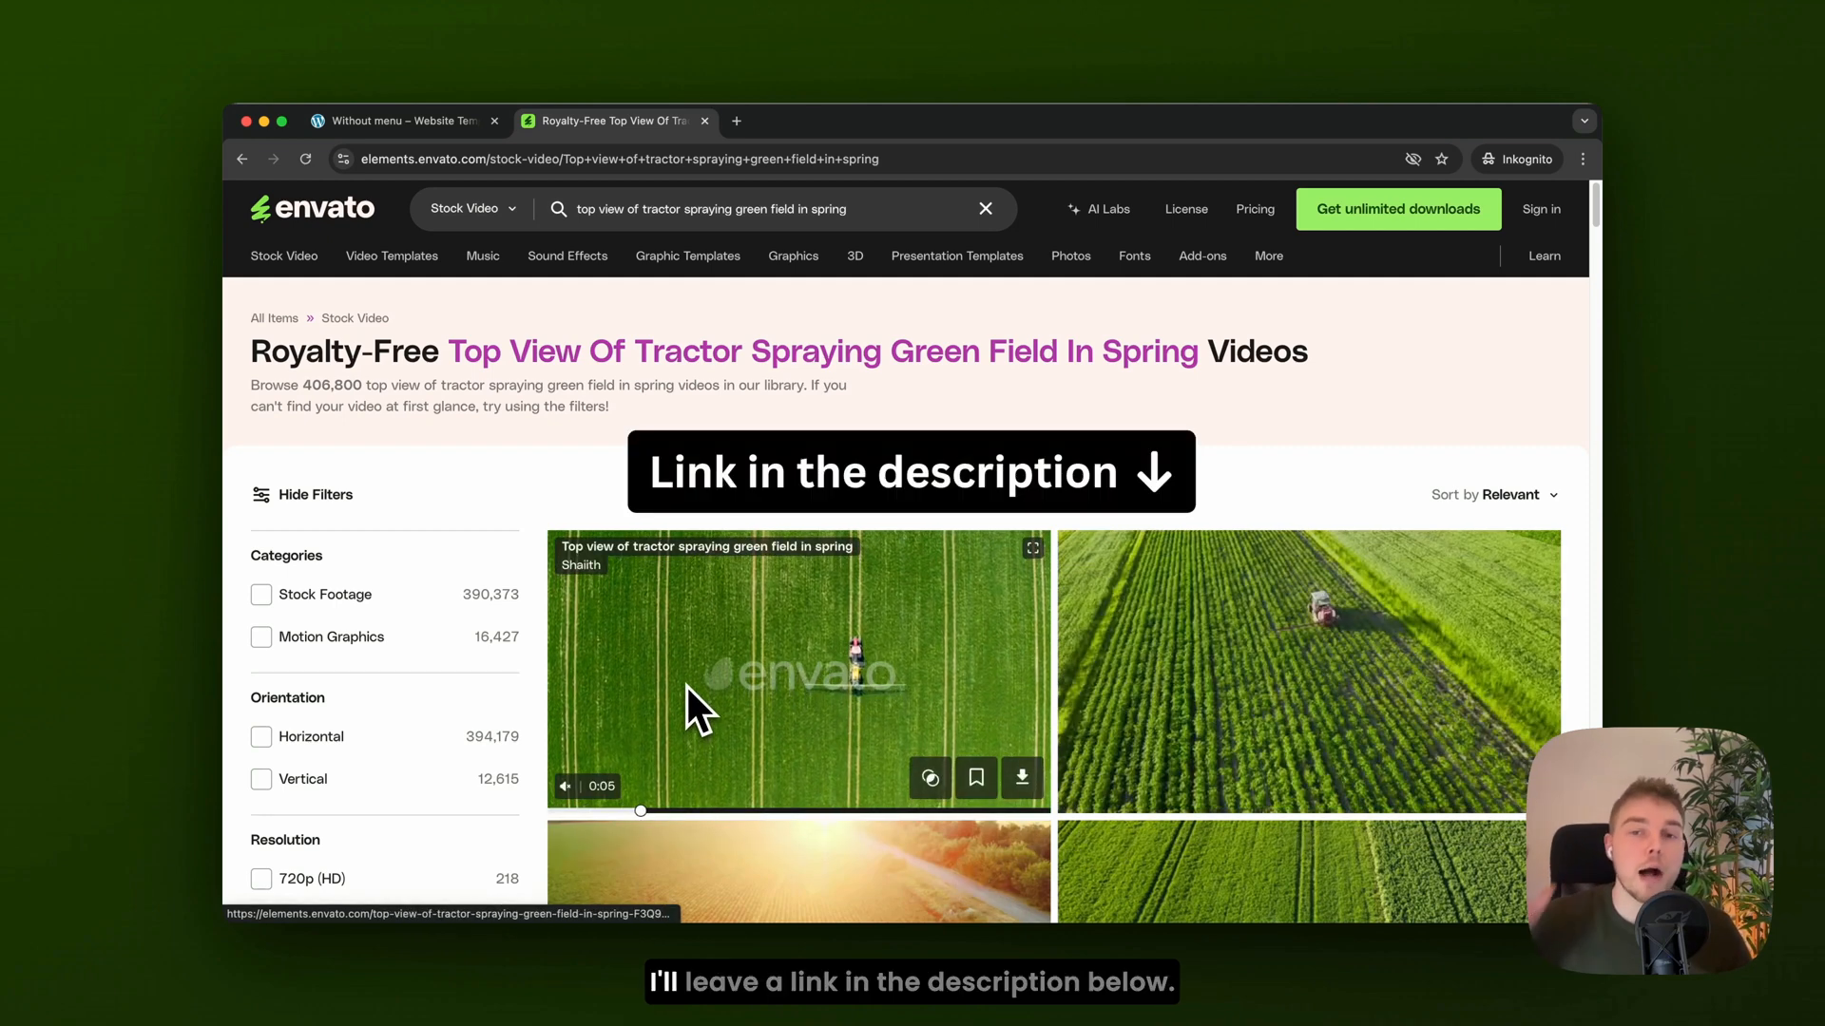
Step: Open the YouTube video 'Why My Websites Always Look Next Level'
{"action": "left_click", "coordinate": [829, 122]}
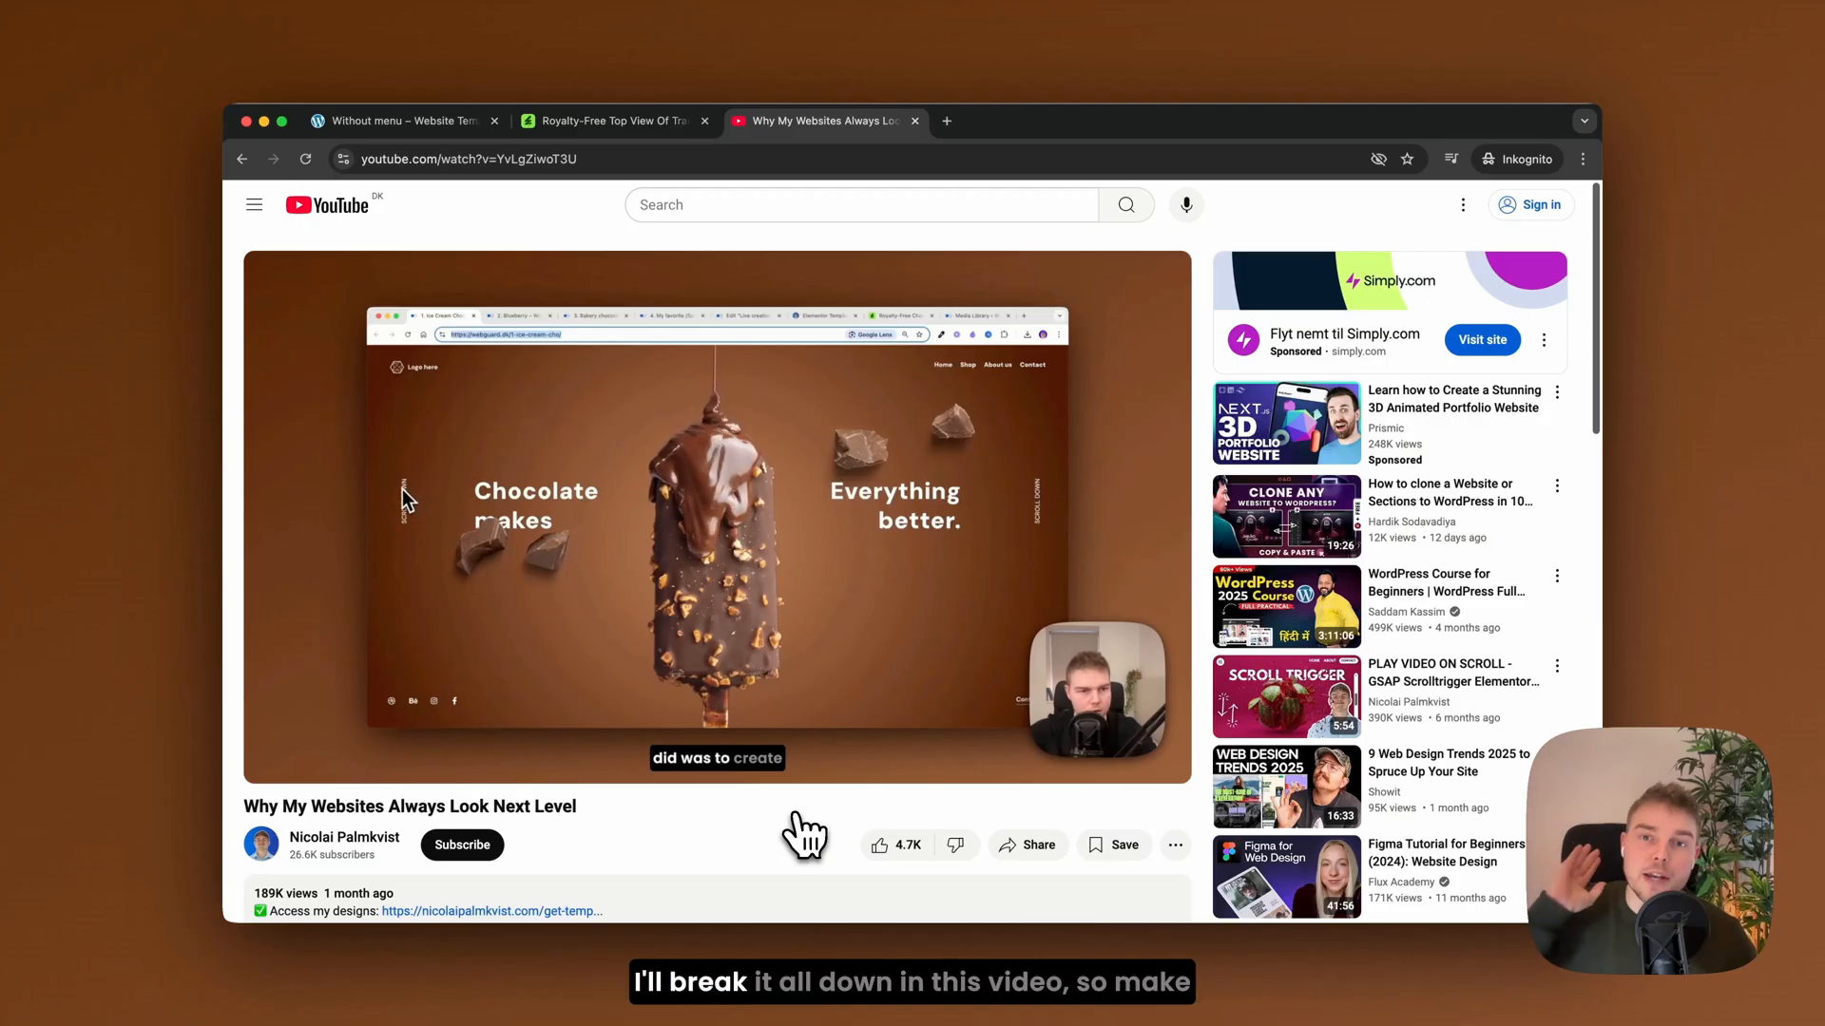